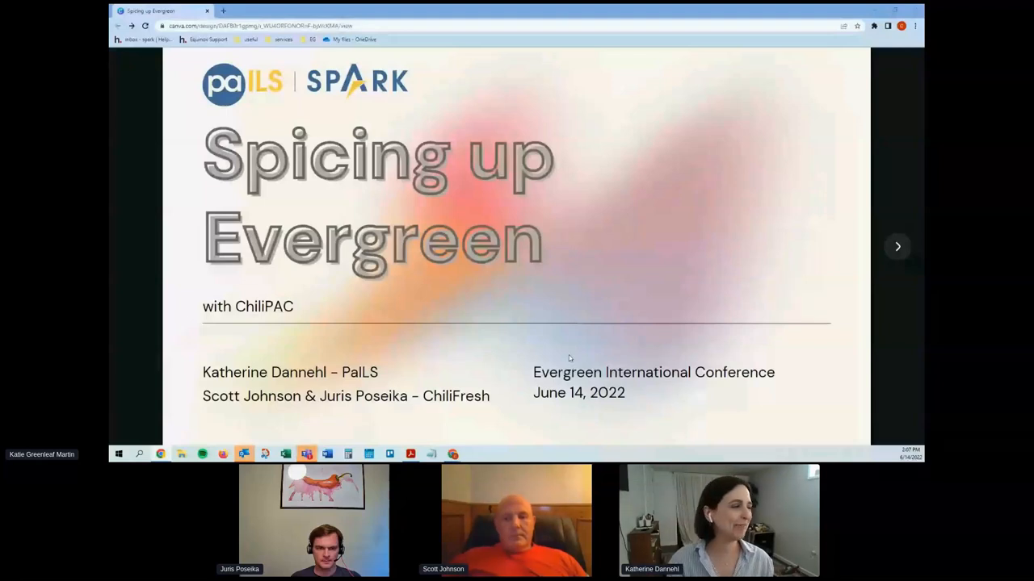
mouse_move(584, 350)
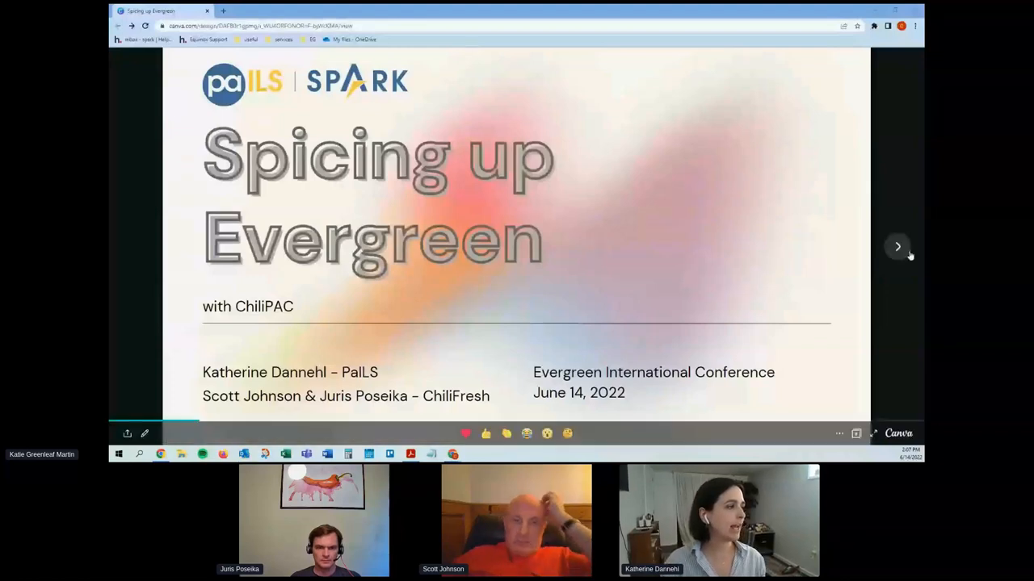
- Advance the Canva deck from the title slide to the Overview agenda slide
left_click(897, 246)
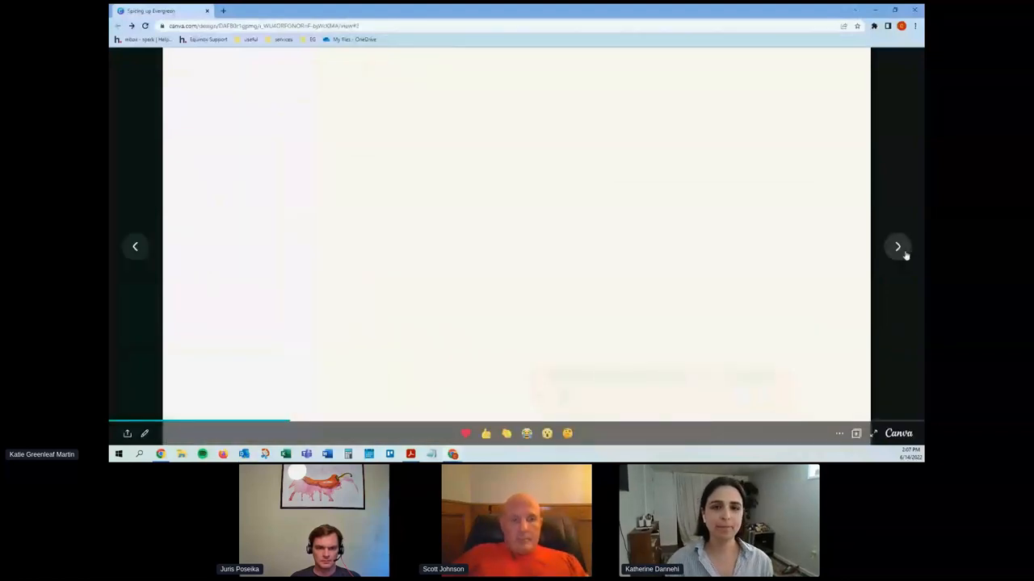
left_click(897, 246)
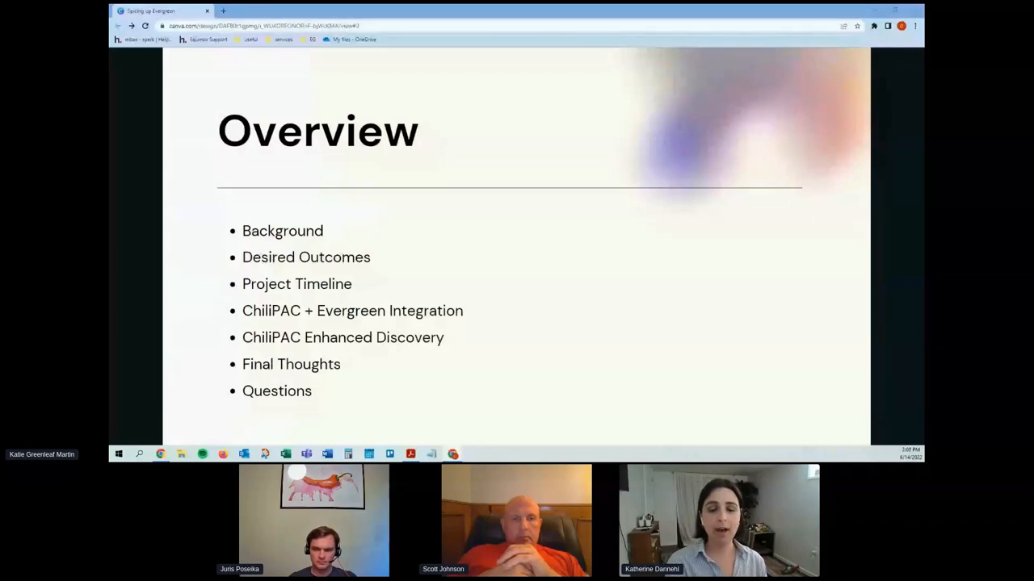
mouse_move(823, 271)
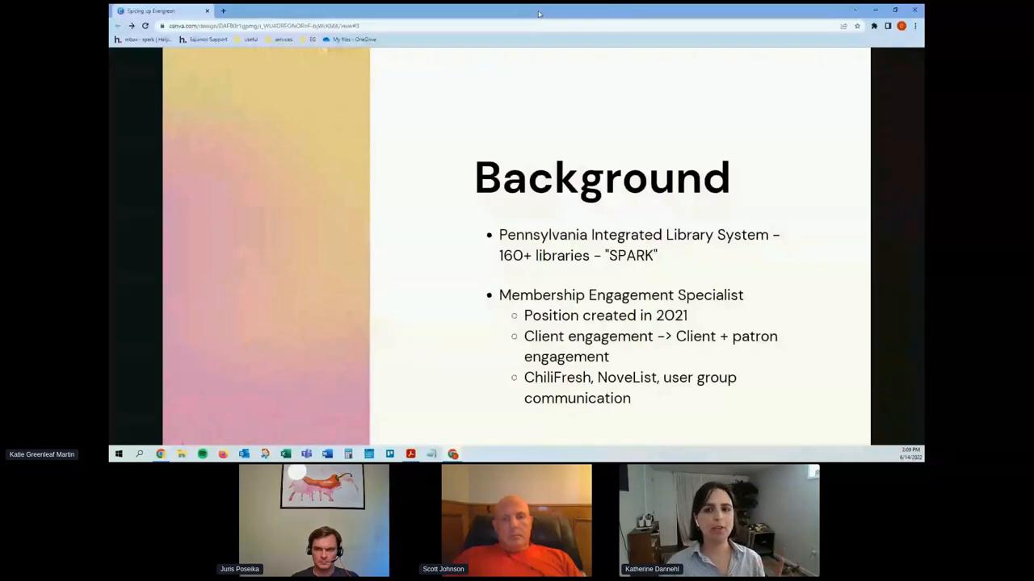
mouse_move(733, 172)
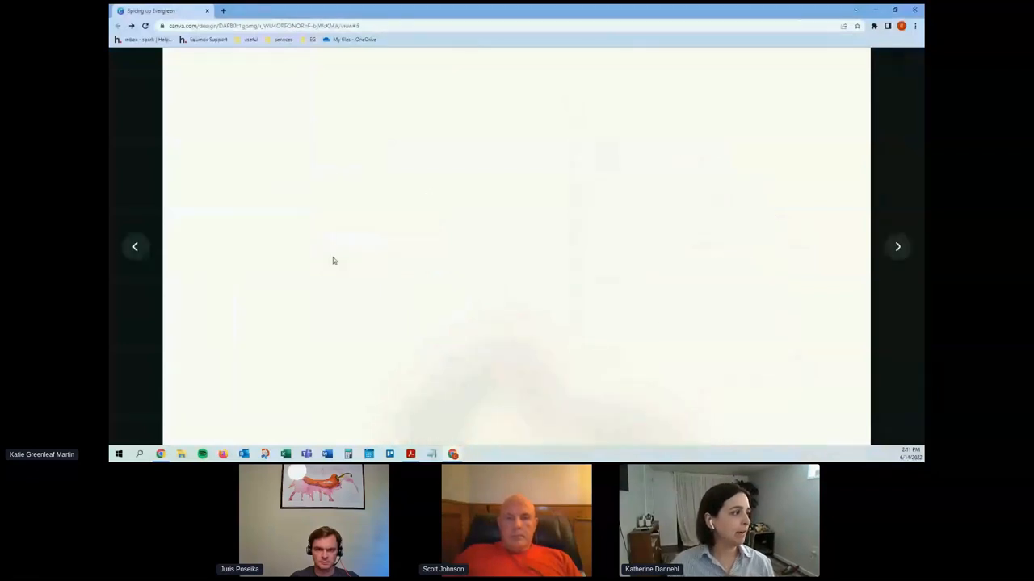
- Advance to the Timeline slide of ChiliPAC milestones from February to October 2021
left_click(897, 246)
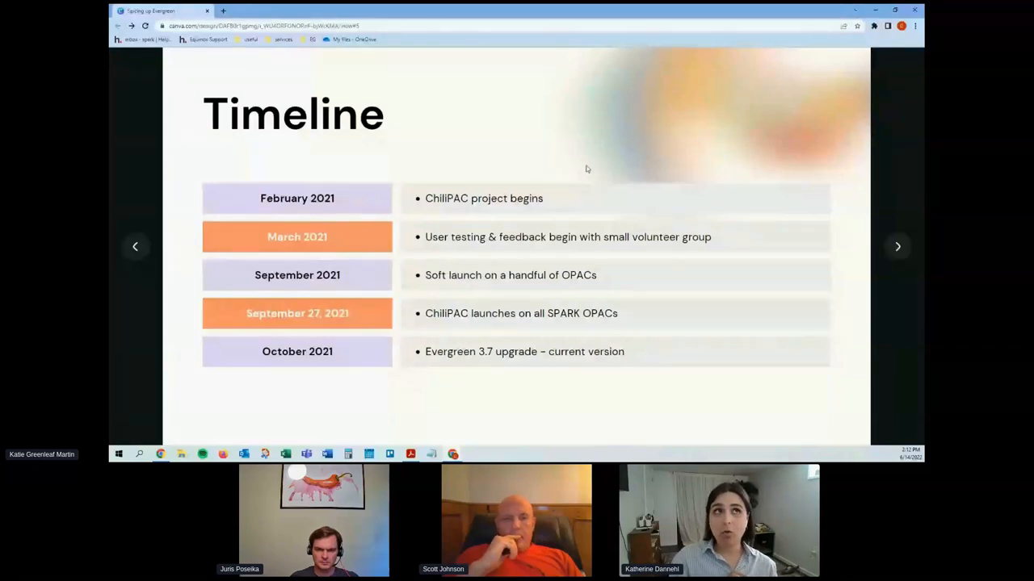
mouse_move(584, 166)
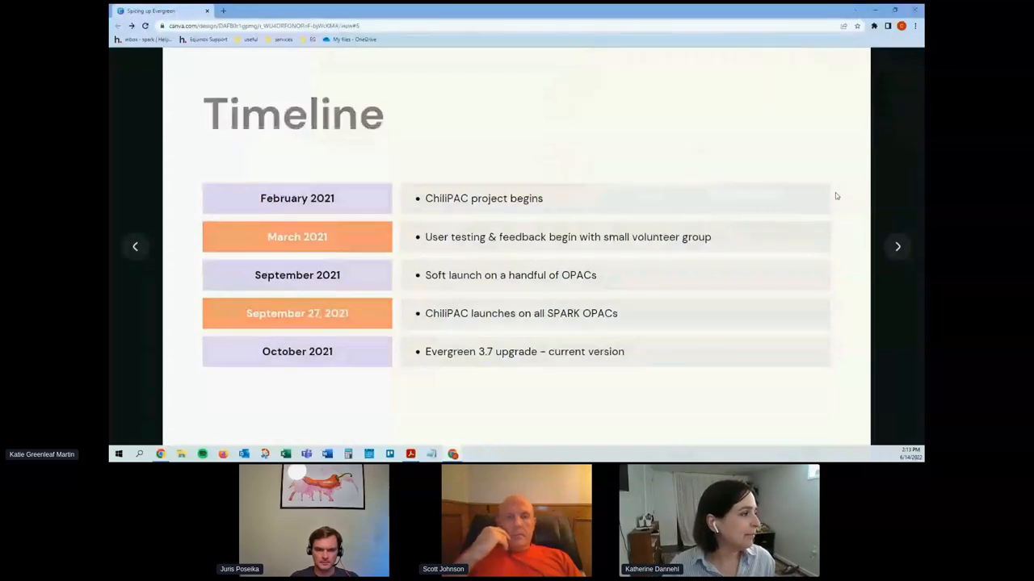
- Advance to the ChiliPAC + Evergreen Integration slide diagramming User, ChiliPAC, Evergreen and API
left_click(896, 246)
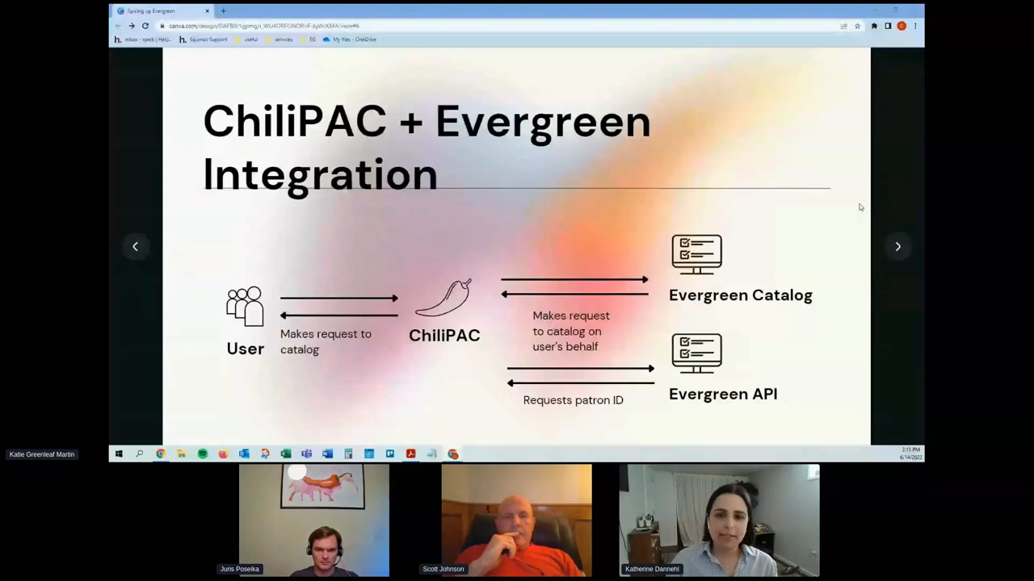
- Advance to the Enhanced Discovery slide on community, booklists, ratings and reviews
left_click(897, 247)
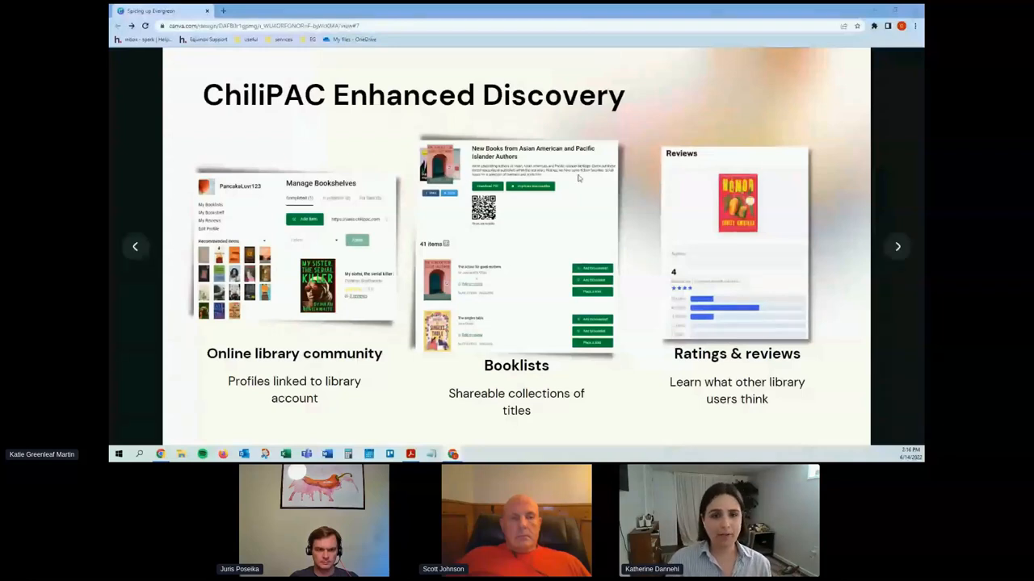
mouse_move(430, 291)
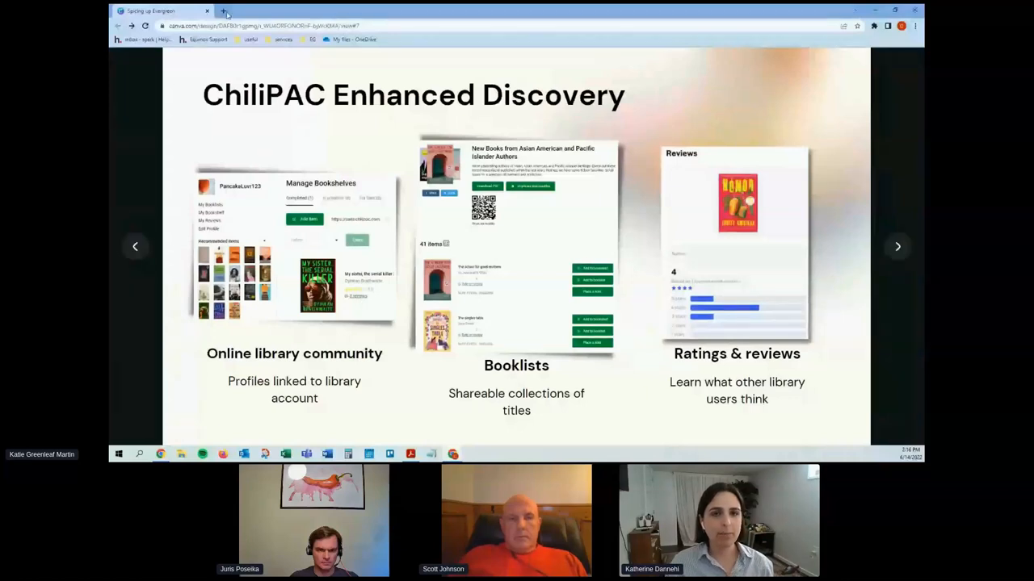
- Load the easton.chilipac.com catalog home page in a new Chrome tab
left_click(230, 10)
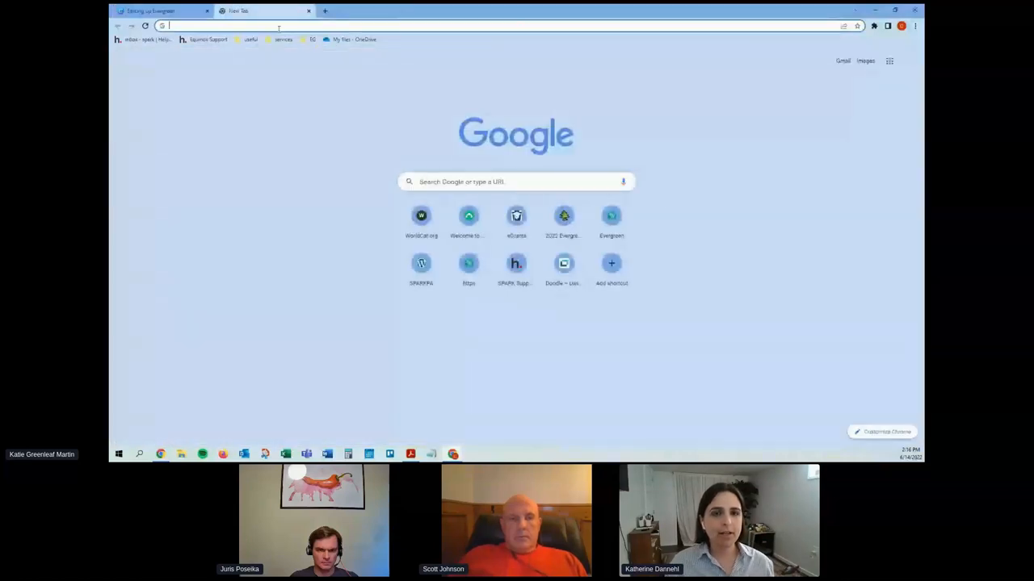
type("easton.p")
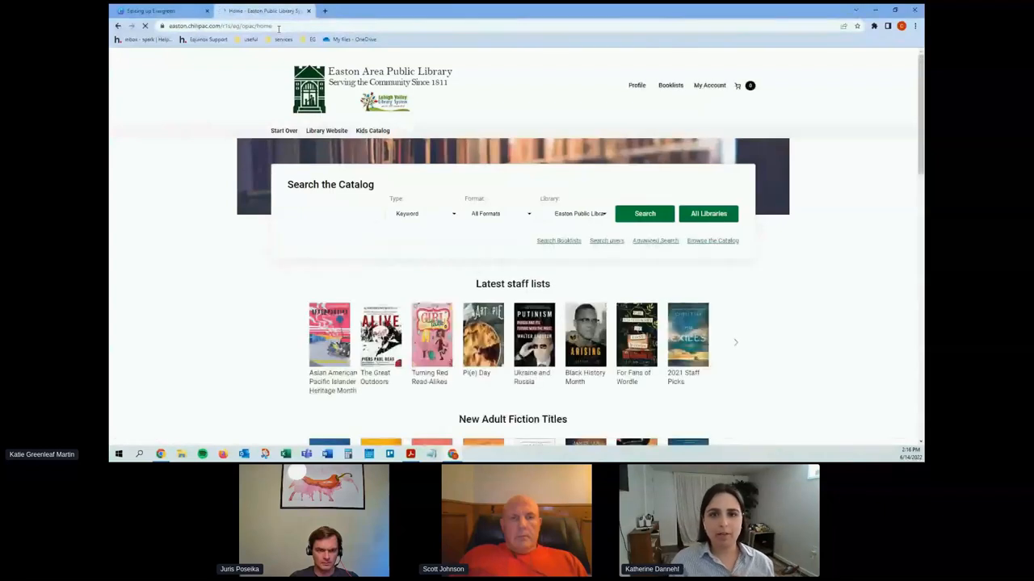
left_click(336, 213)
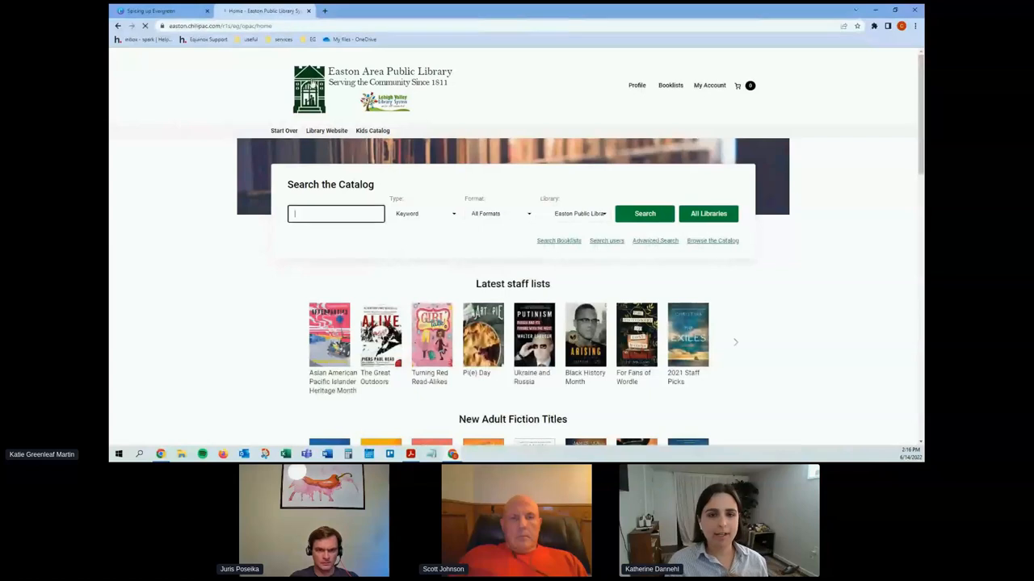
scroll("down", 3)
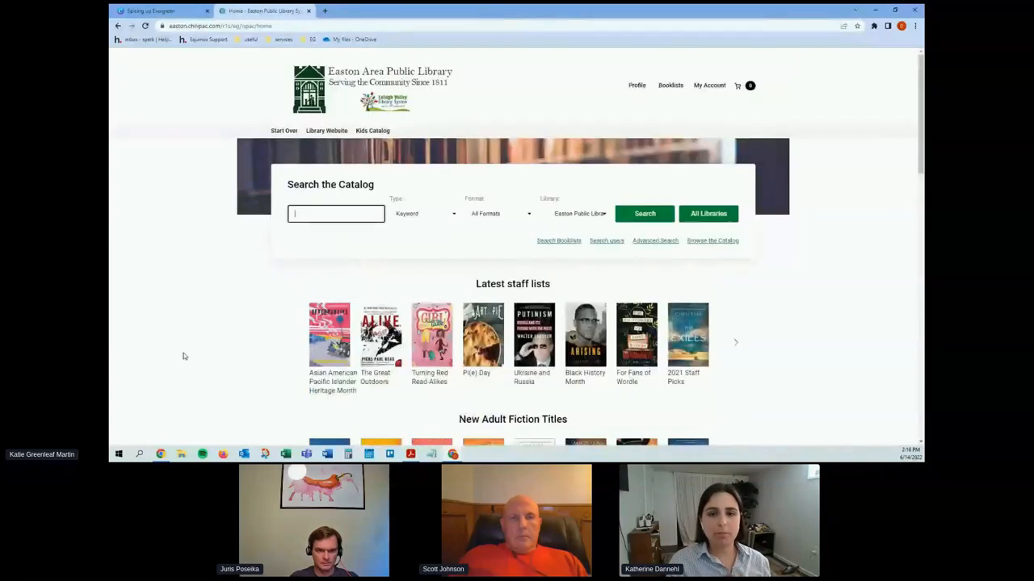
mouse_move(166, 320)
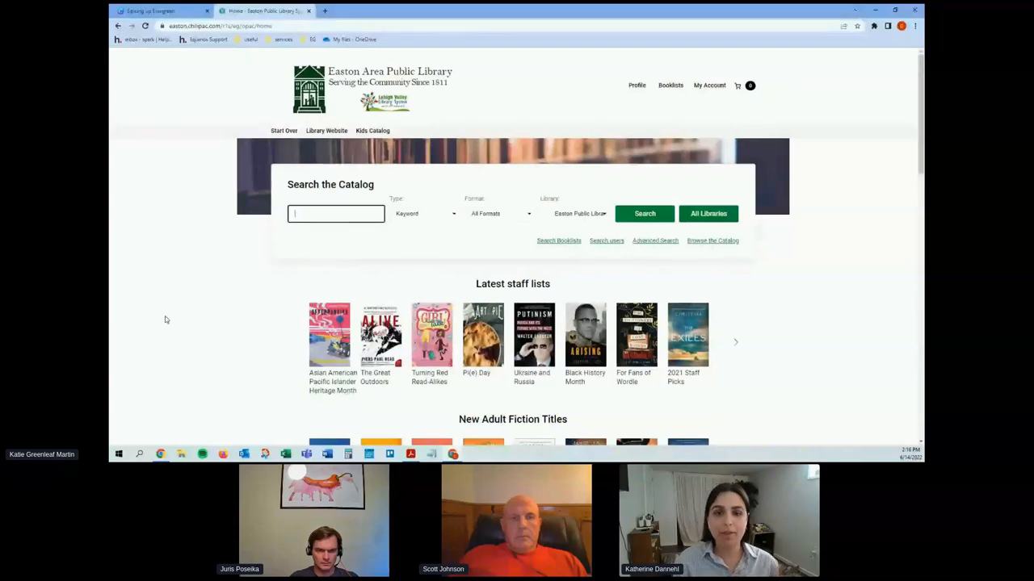
scroll("down", 3)
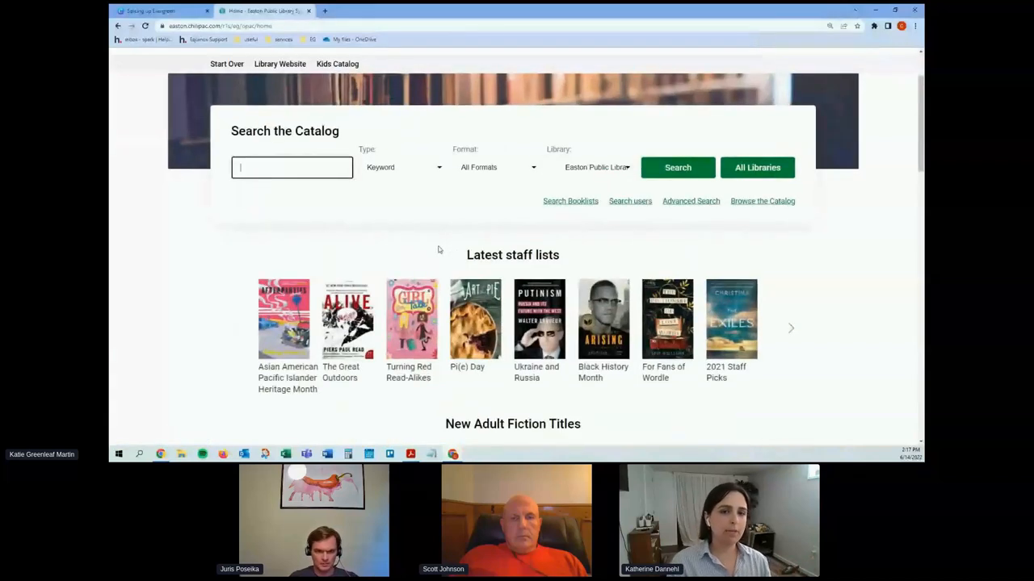
scroll("down", 3)
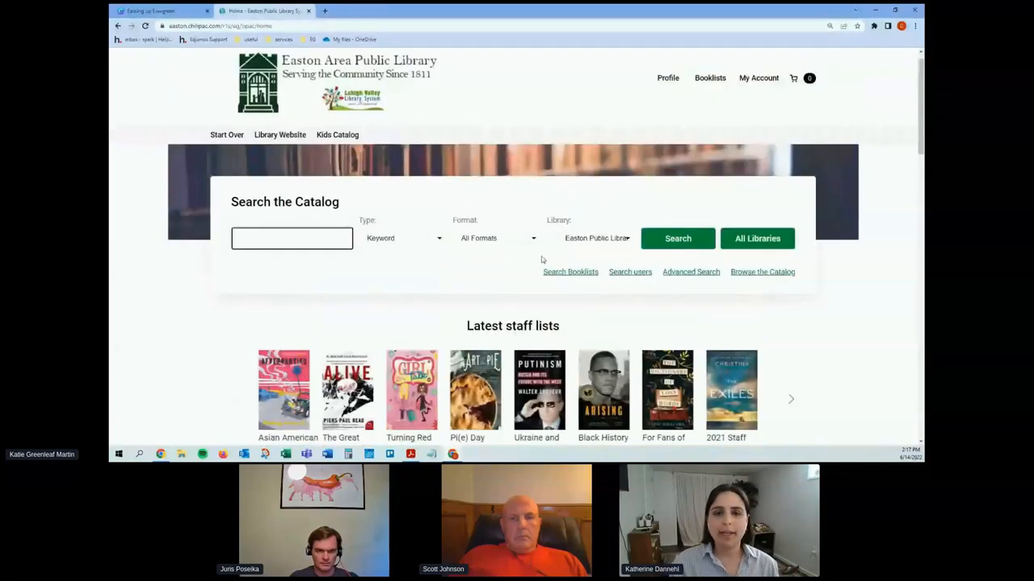
left_click(291, 237)
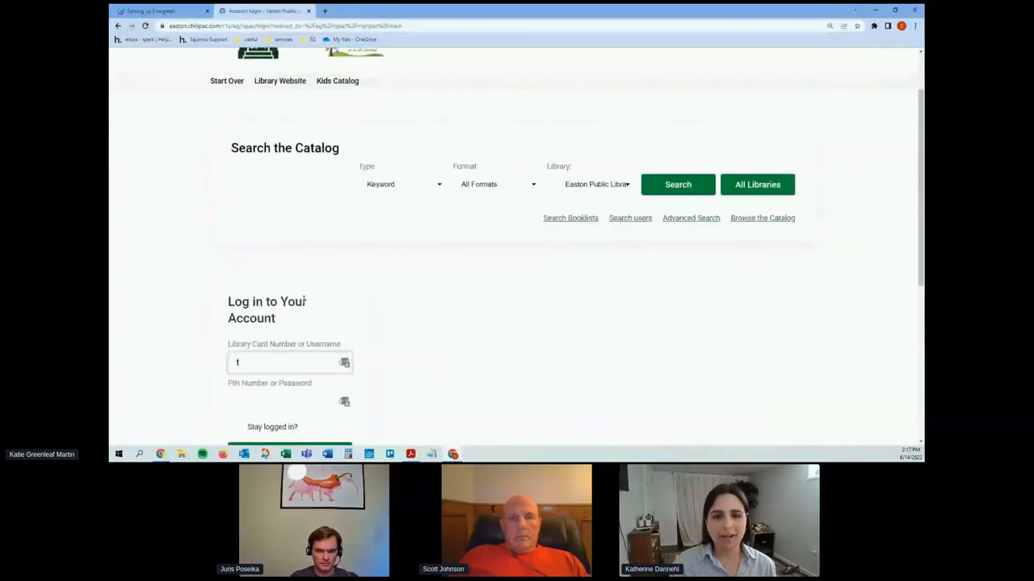
type("katie217")
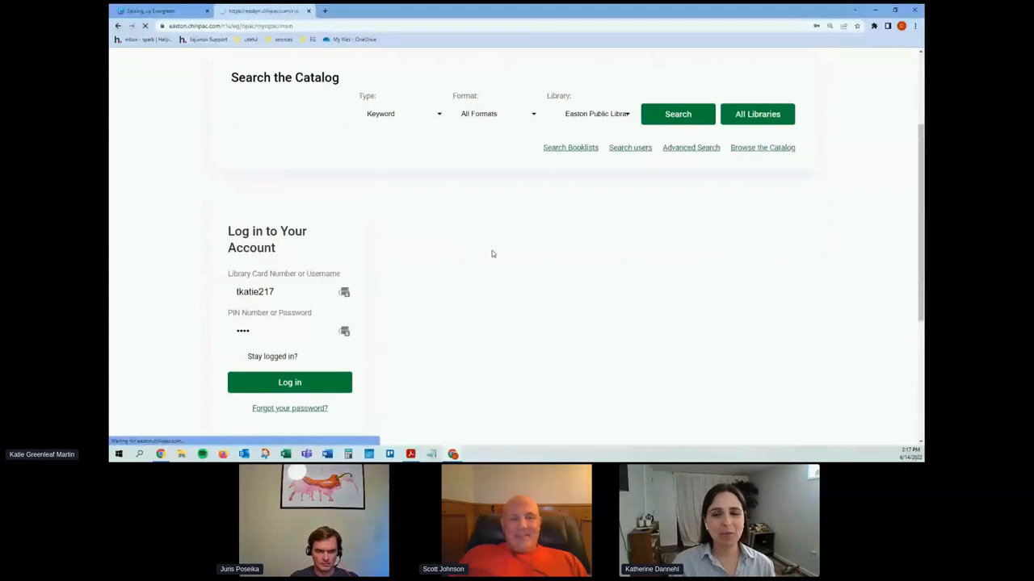
- Log in, then scroll My Profile past My Booklists to Bookshelves and What's new
left_click(289, 382)
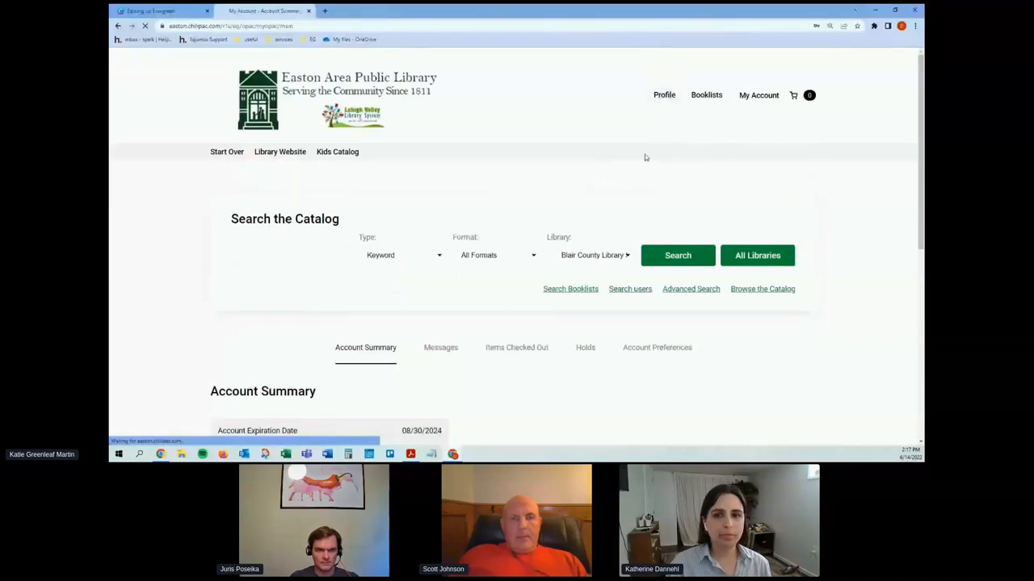
mouse_move(497, 187)
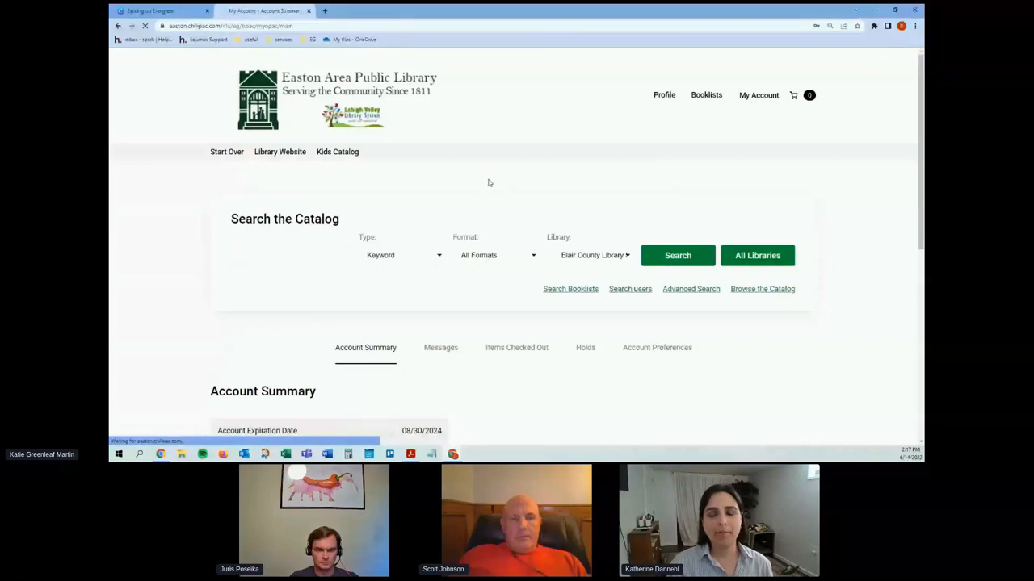
mouse_move(493, 201)
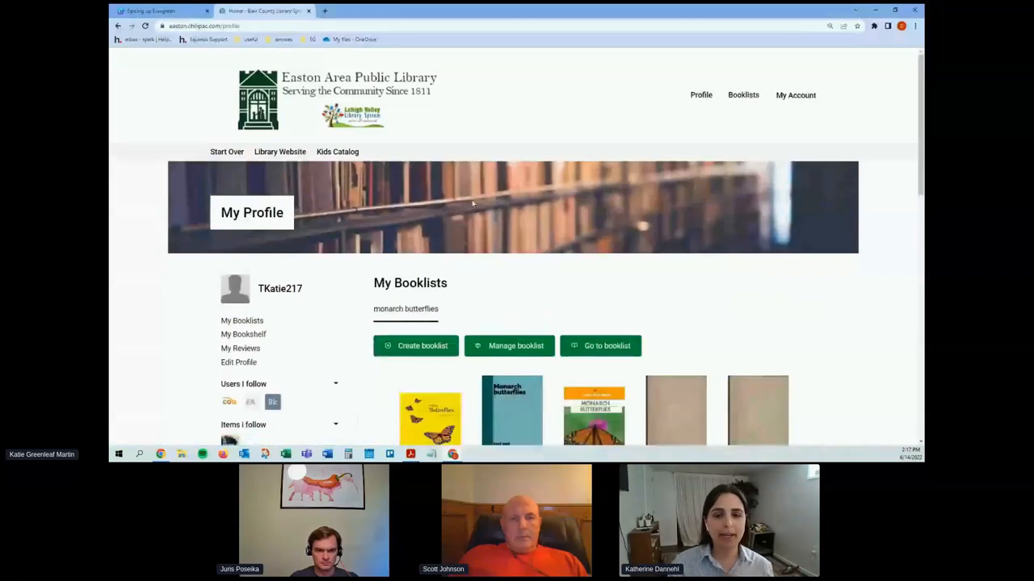
scroll("down", 3)
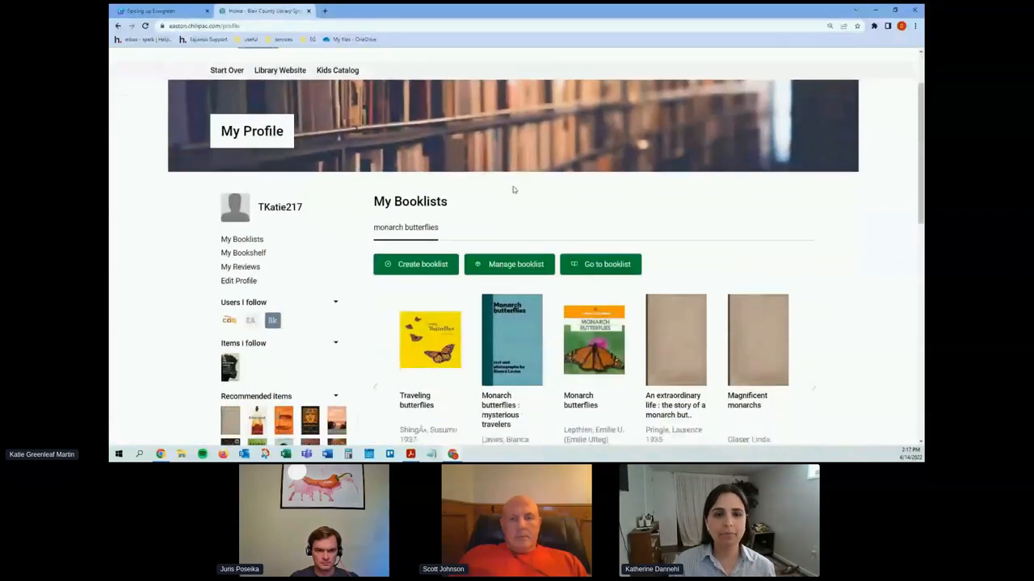
scroll("down", 3)
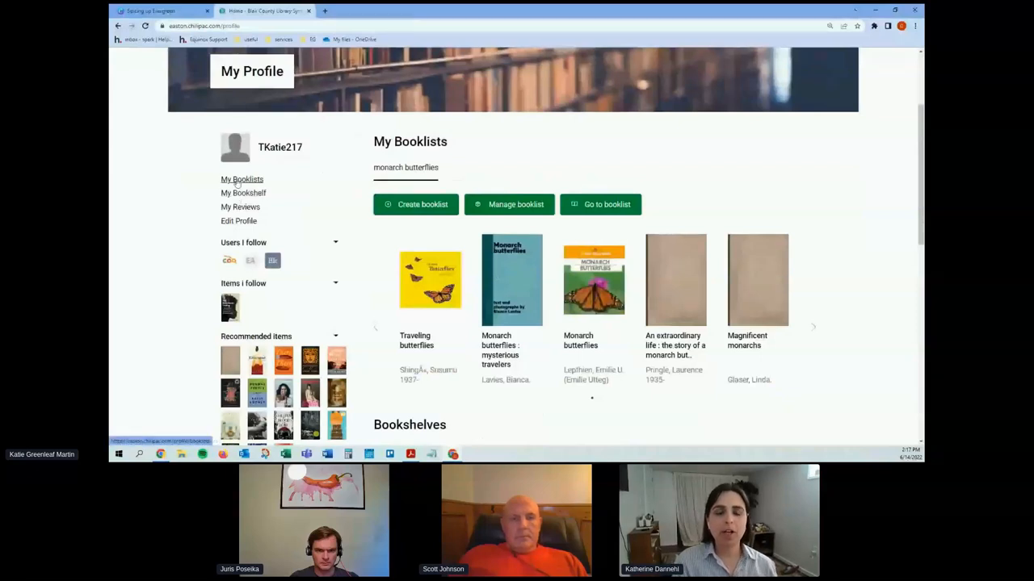
mouse_move(200, 204)
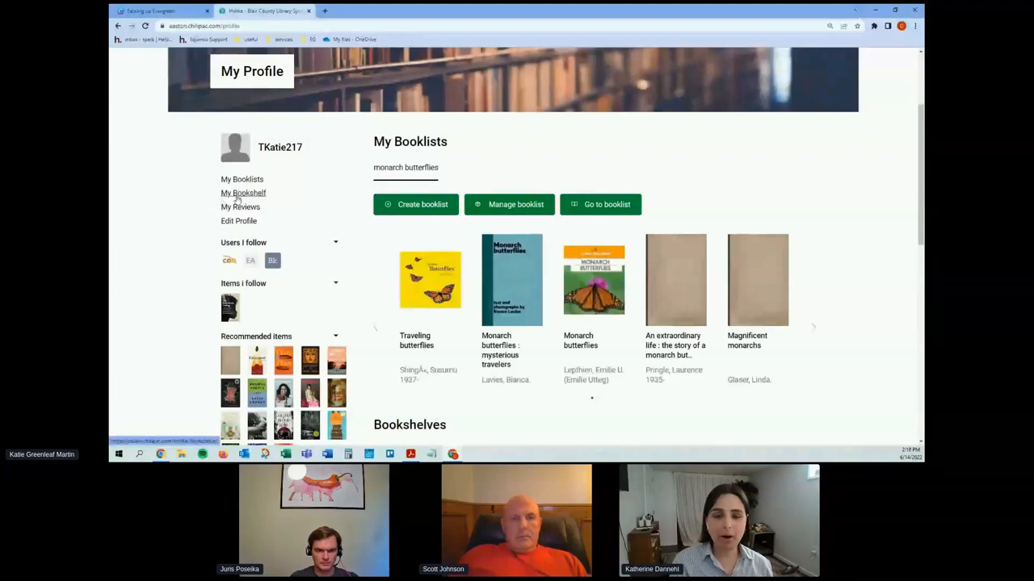
scroll("down", 3)
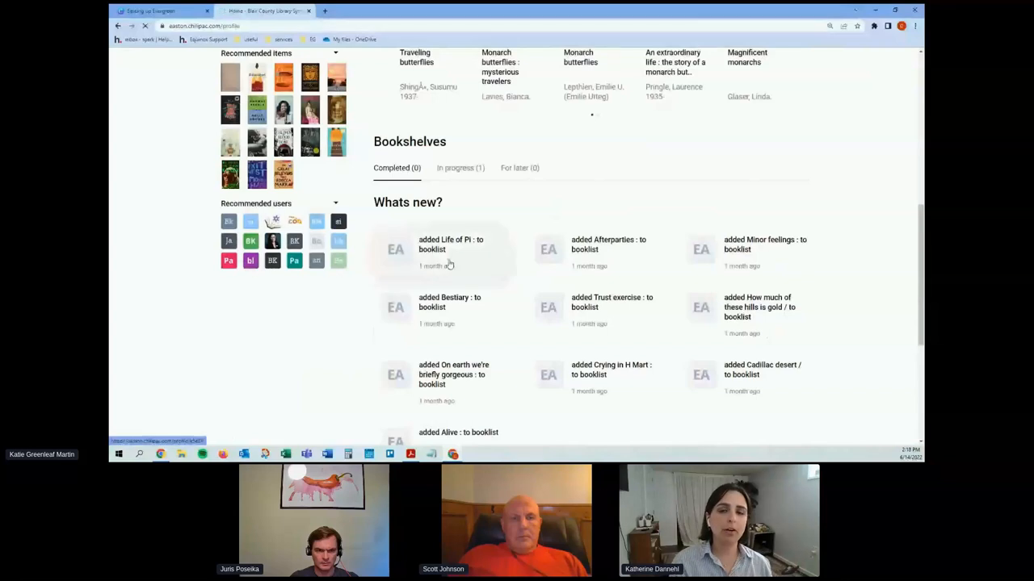
mouse_move(403, 233)
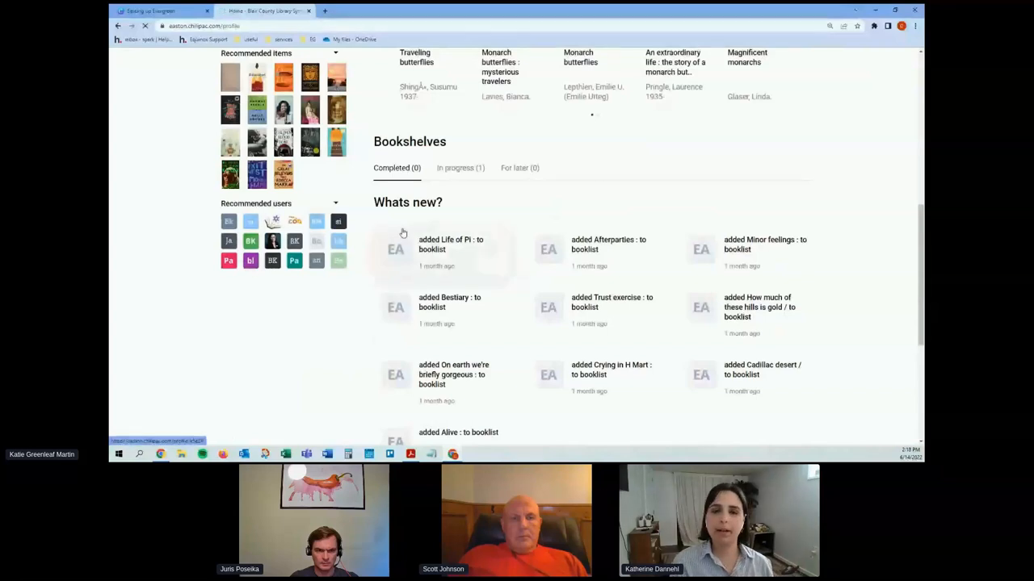
- Show the In progress (1) bookshelf holding 'The disordered cosmos'
left_click(459, 167)
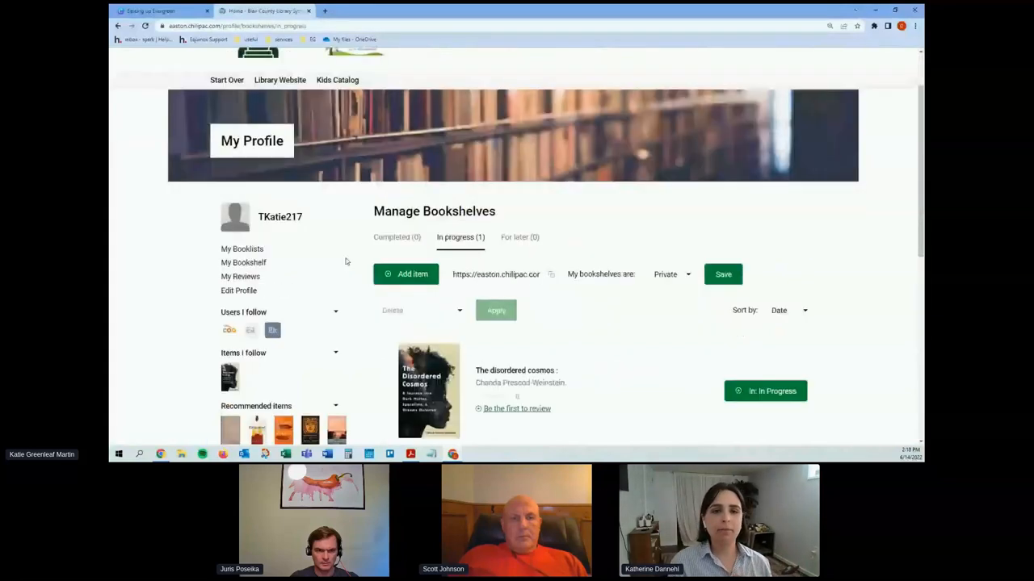
scroll("down", 3)
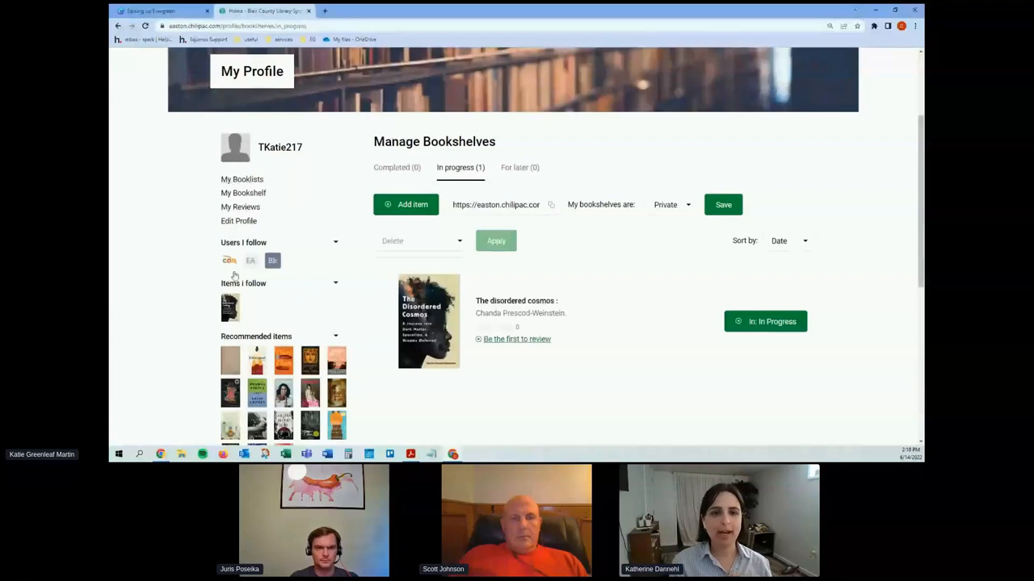
mouse_move(207, 272)
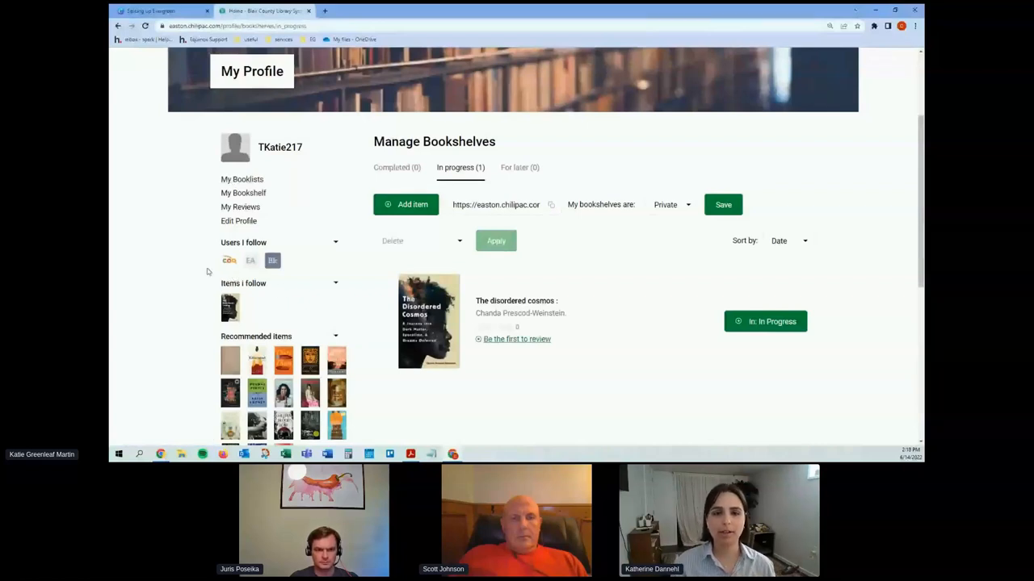
mouse_move(250, 260)
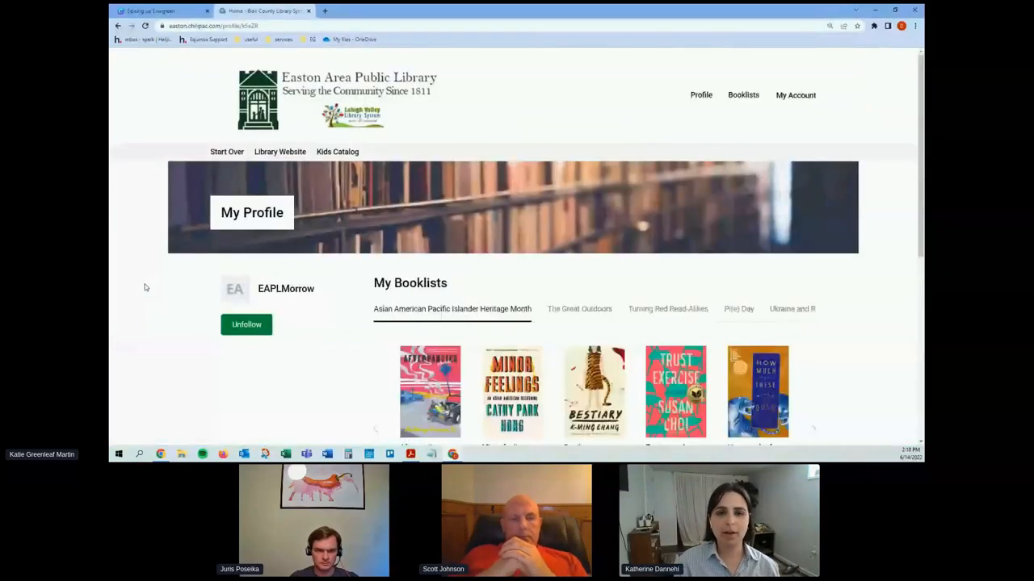
- Browse EAPLMorrow's Turning Red Read-Alikes, AAPI Heritage Month and The Great Outdoors booklists
scroll("down", 3)
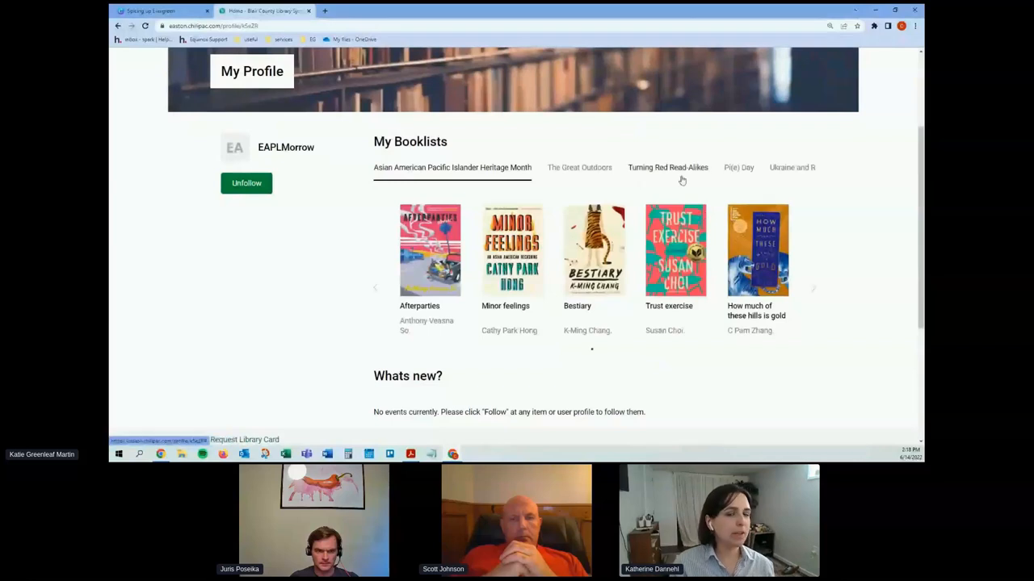
left_click(667, 167)
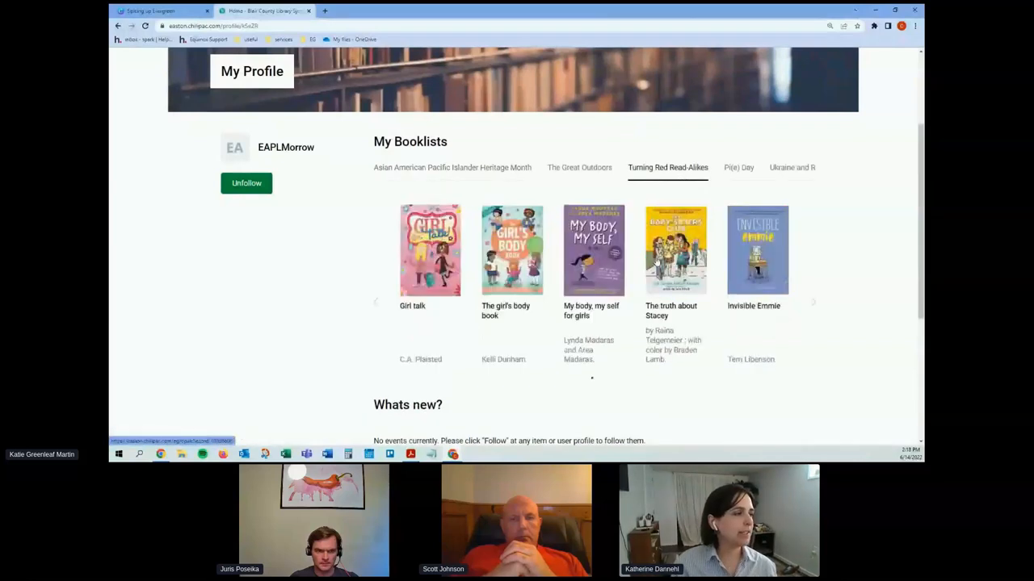
left_click(738, 167)
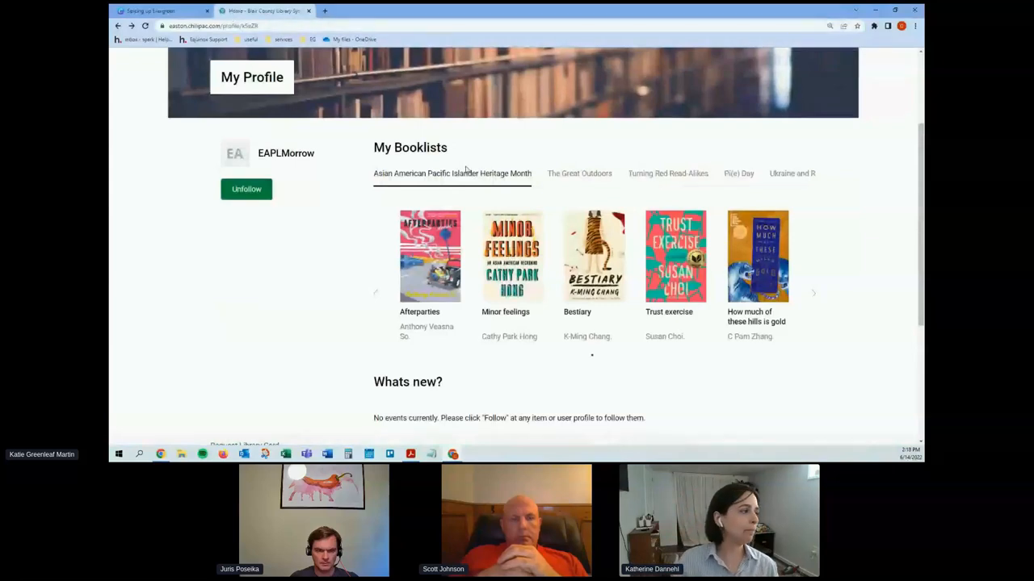
left_click(579, 173)
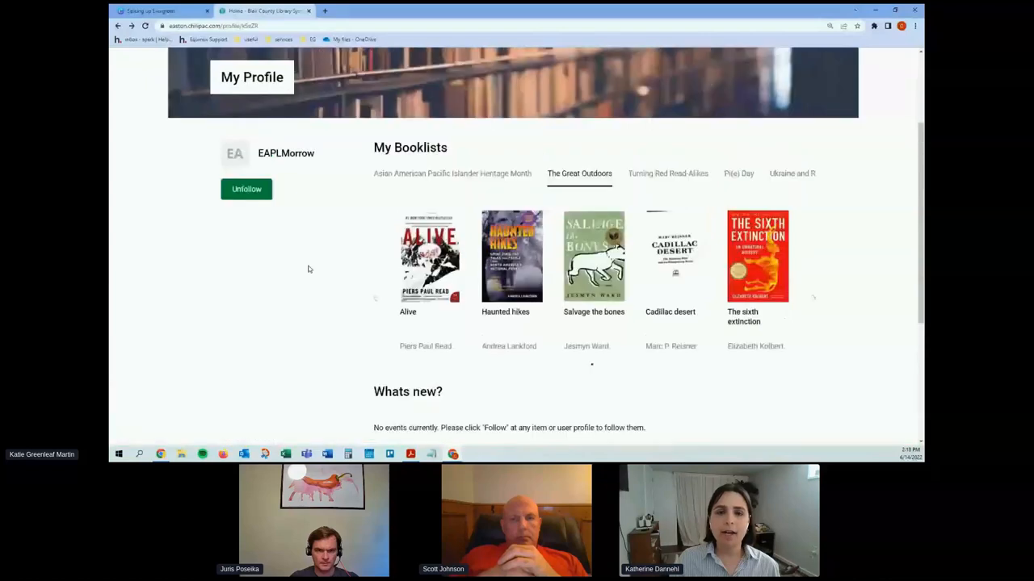
mouse_move(357, 278)
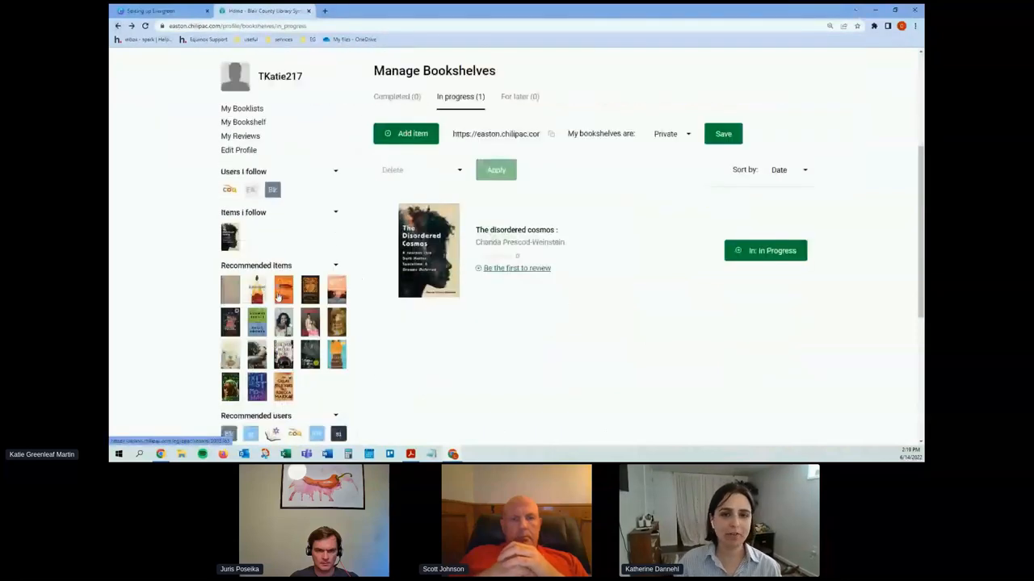
- Browse the 'There there' record's read-alikes and ratings, then follow the book
scroll("down", 3)
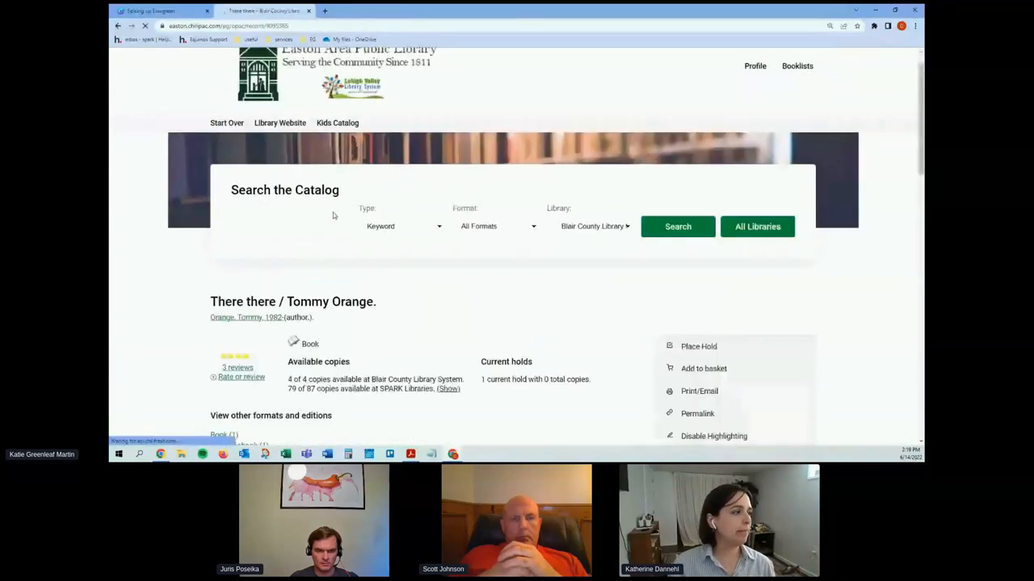
scroll("down", 3)
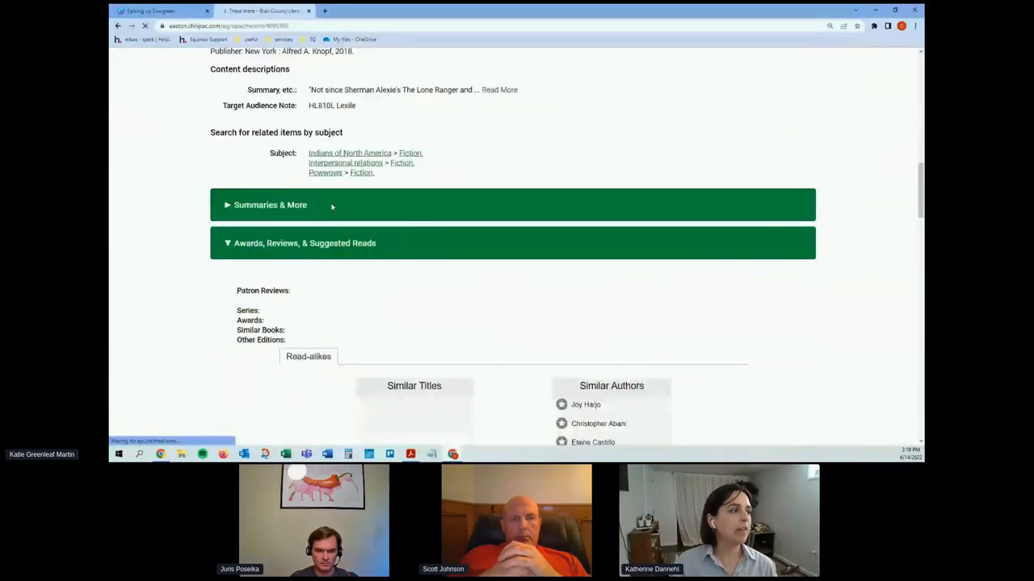
scroll("down", 3)
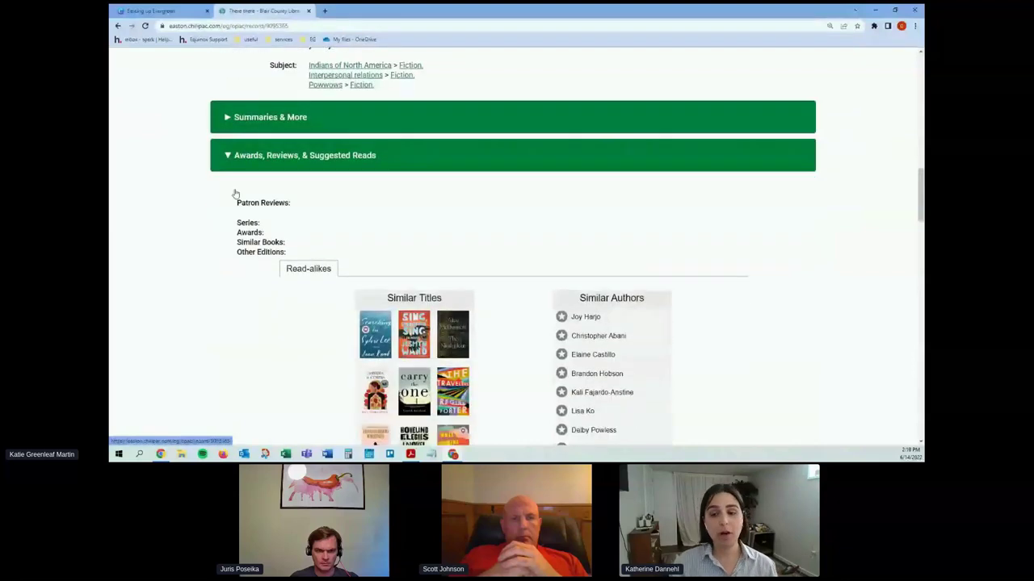
scroll("down", 3)
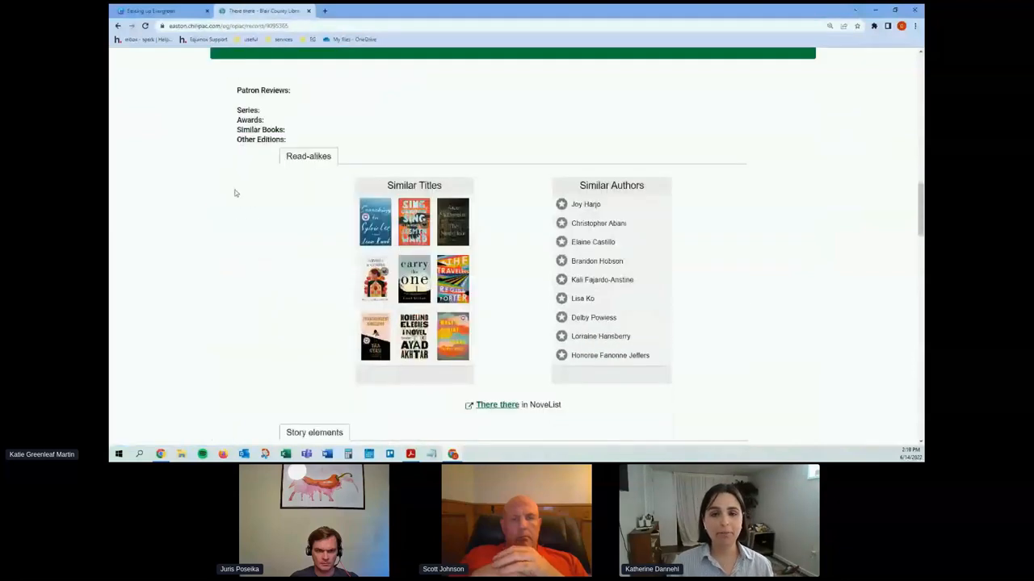
scroll("down", 3)
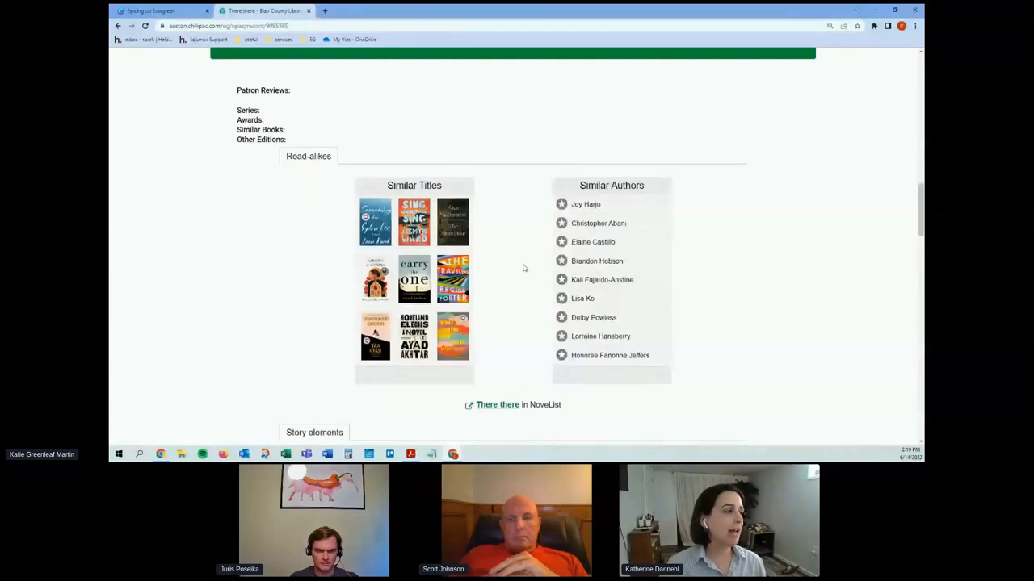
scroll("down", 3)
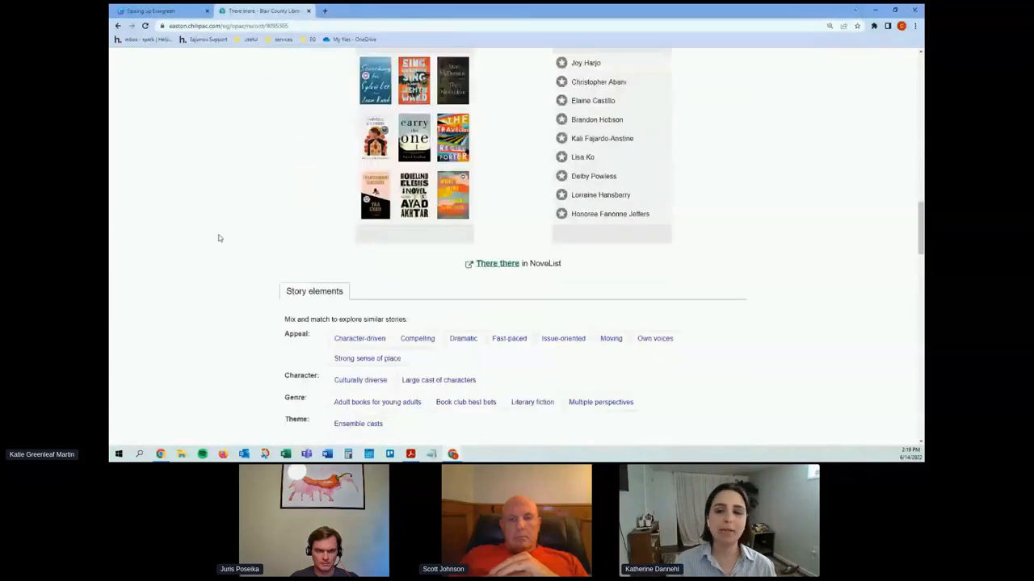
scroll("down", 3)
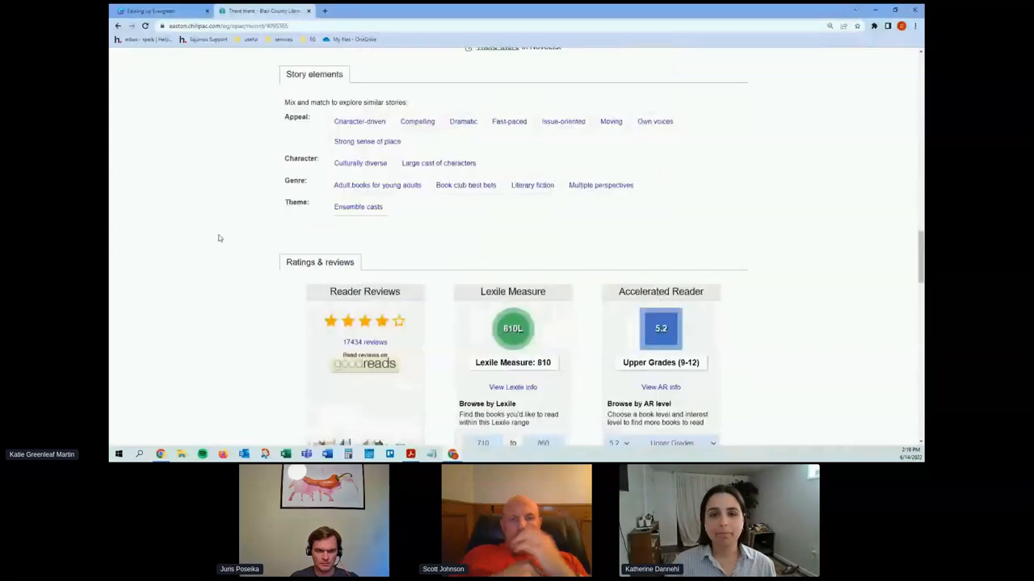
scroll("down", 3)
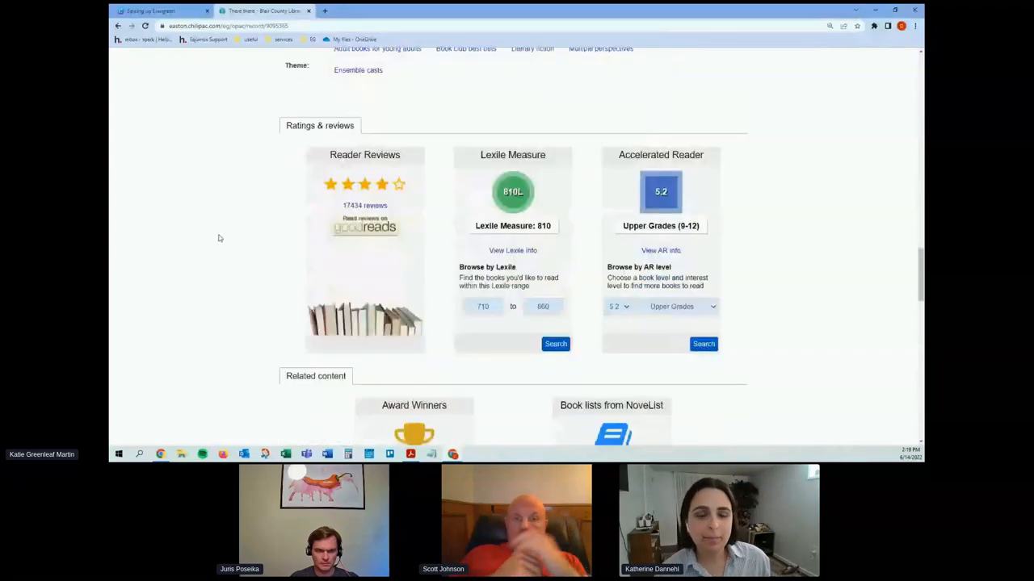
scroll("down", 3)
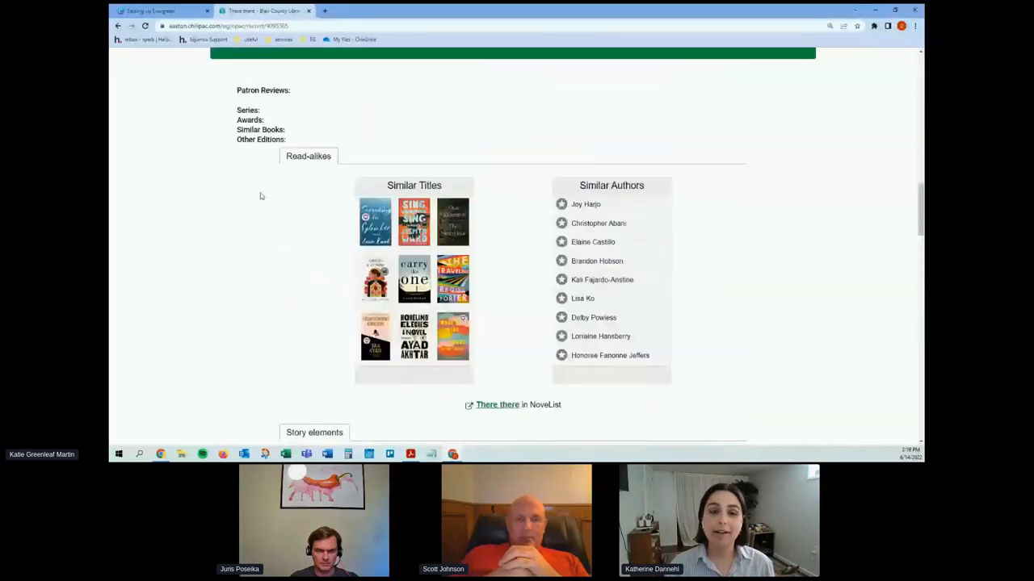
scroll("down", 3)
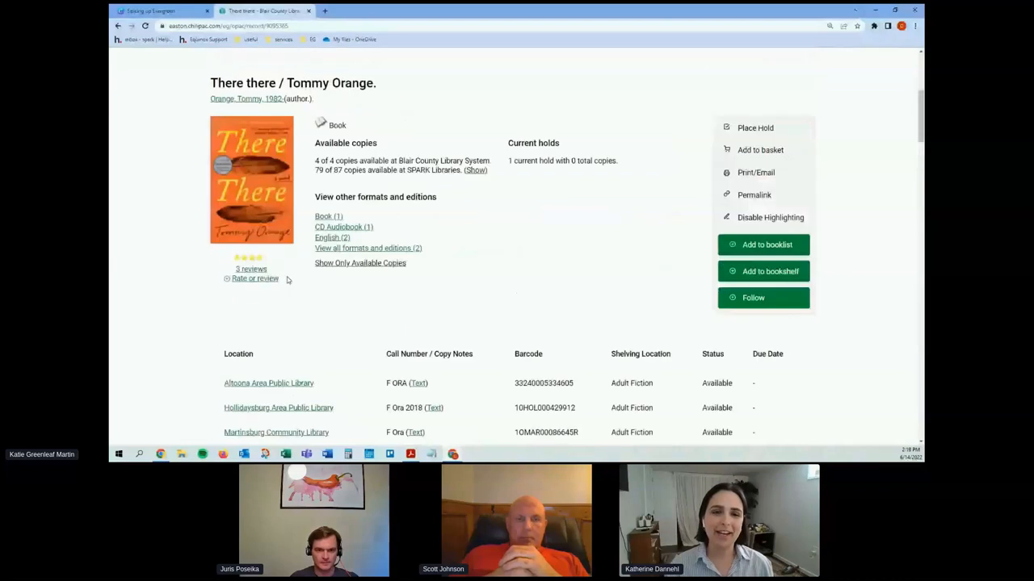
scroll("down", 3)
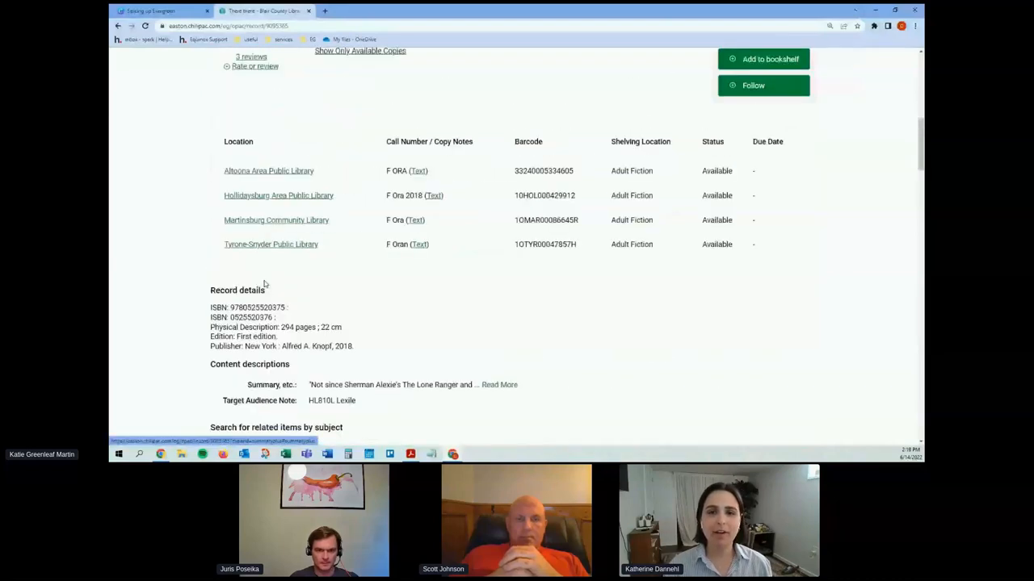
scroll("down", 3)
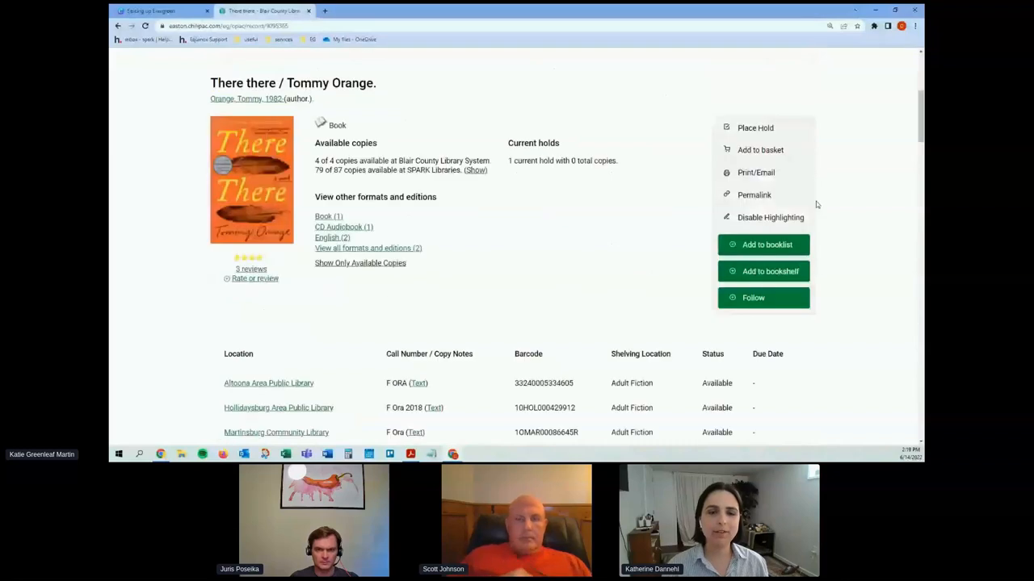
mouse_move(733, 298)
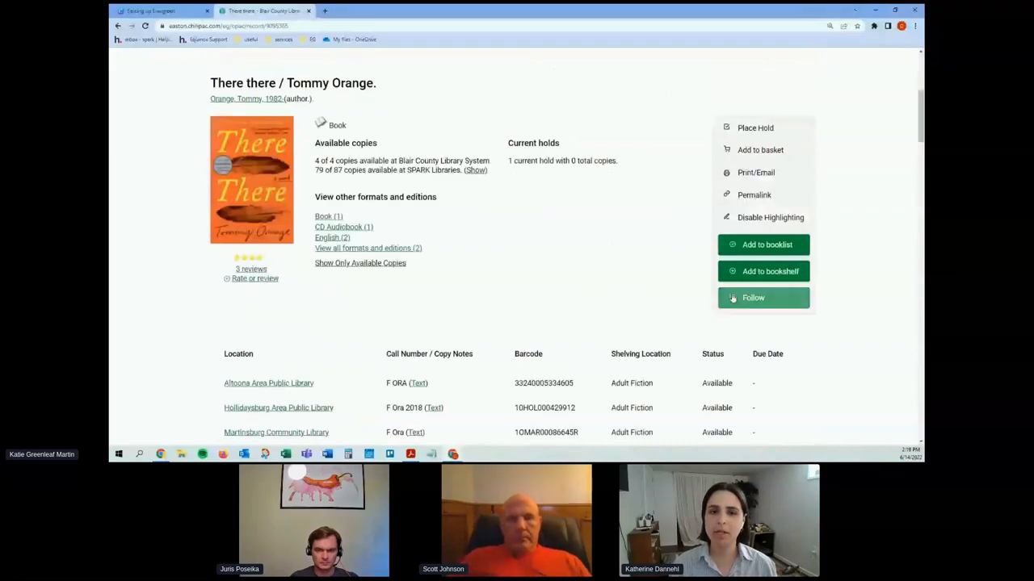
left_click(762, 297)
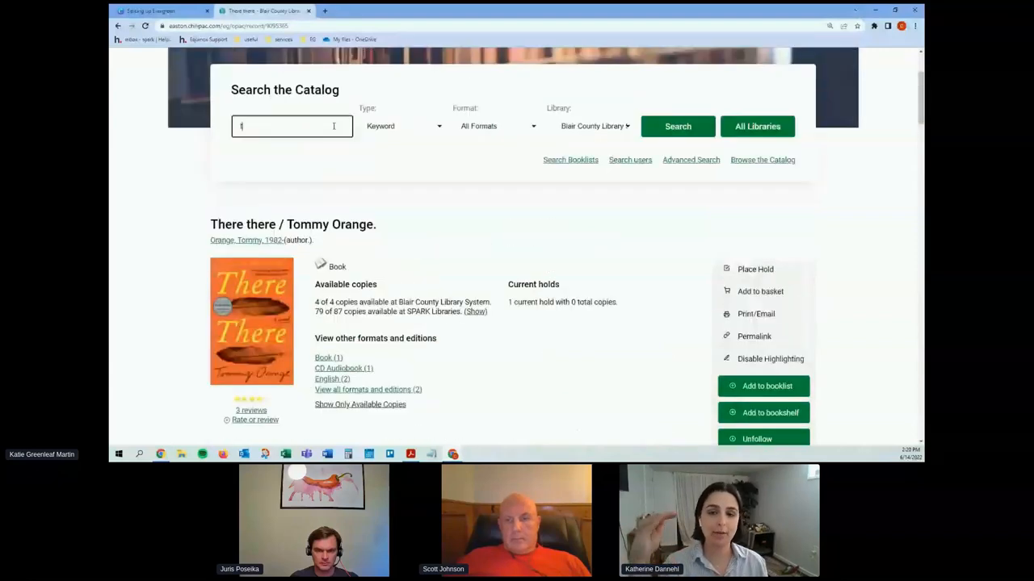
- Search the catalog for 'tommy orange', correcting the 'ornage' typo
type("tommy ornage")
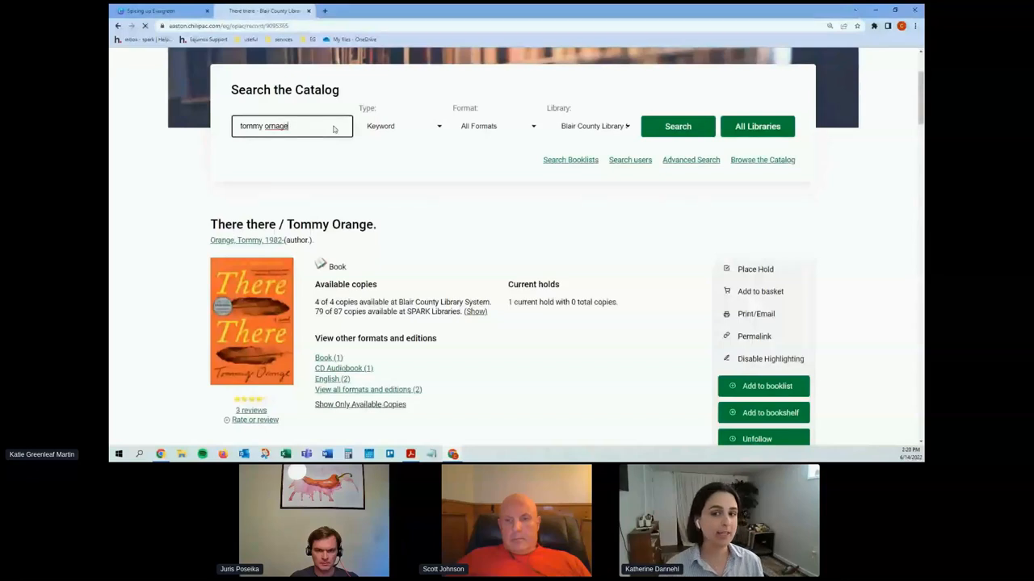
left_click(677, 126)
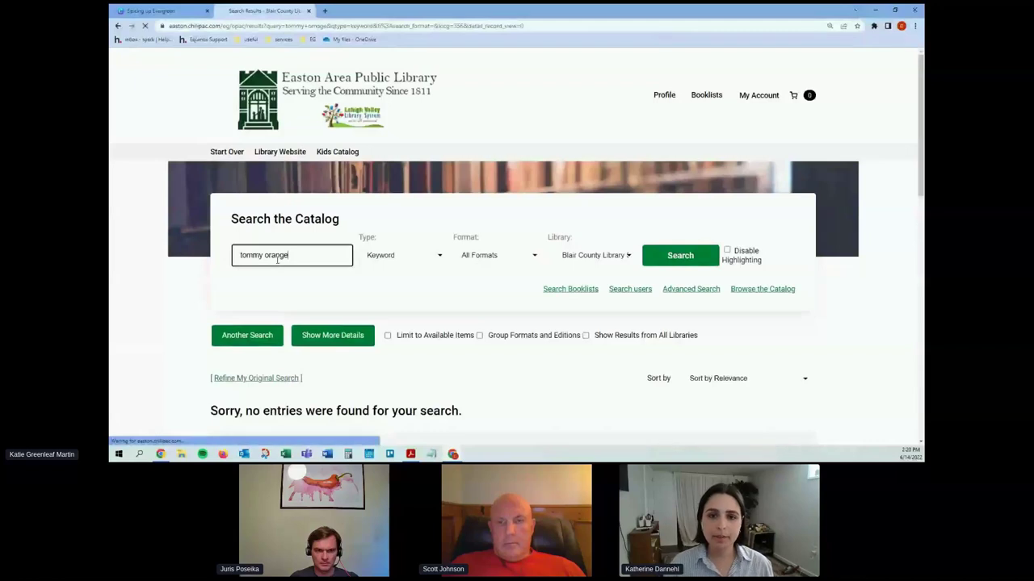
left_click(680, 255)
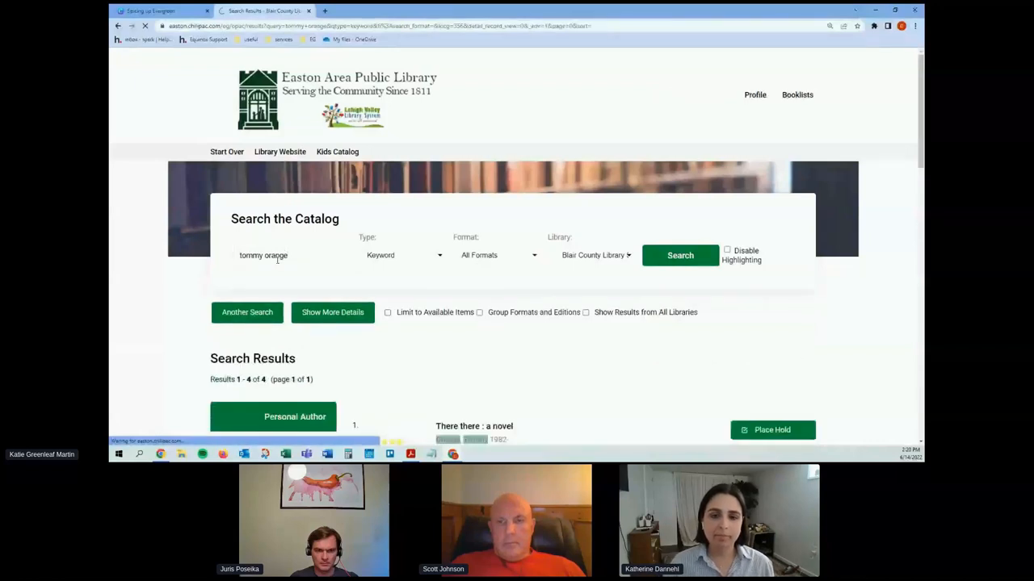
- Scroll the four results, including There there, and view an item's booklist options
scroll("down", 3)
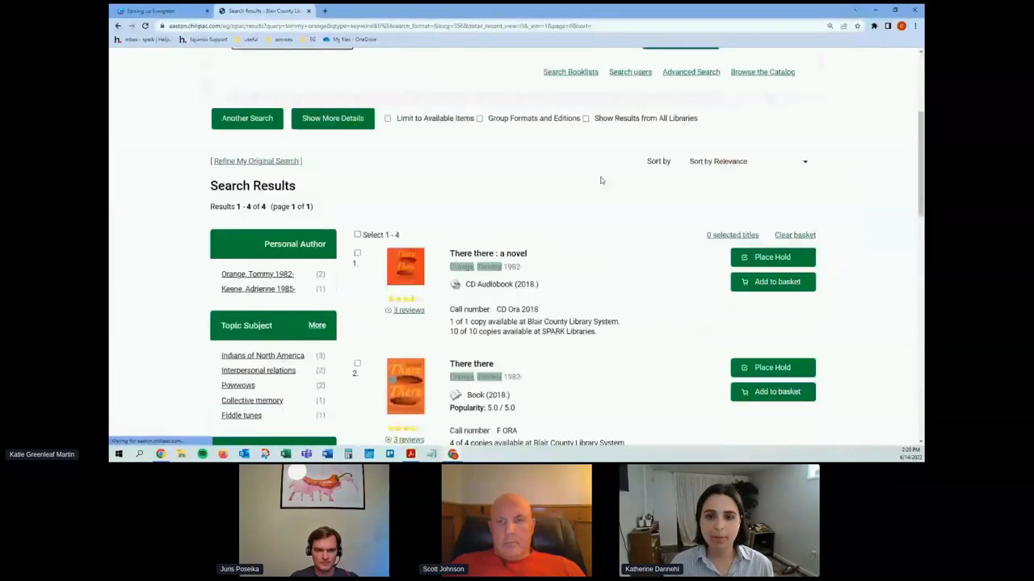
scroll("down", 3)
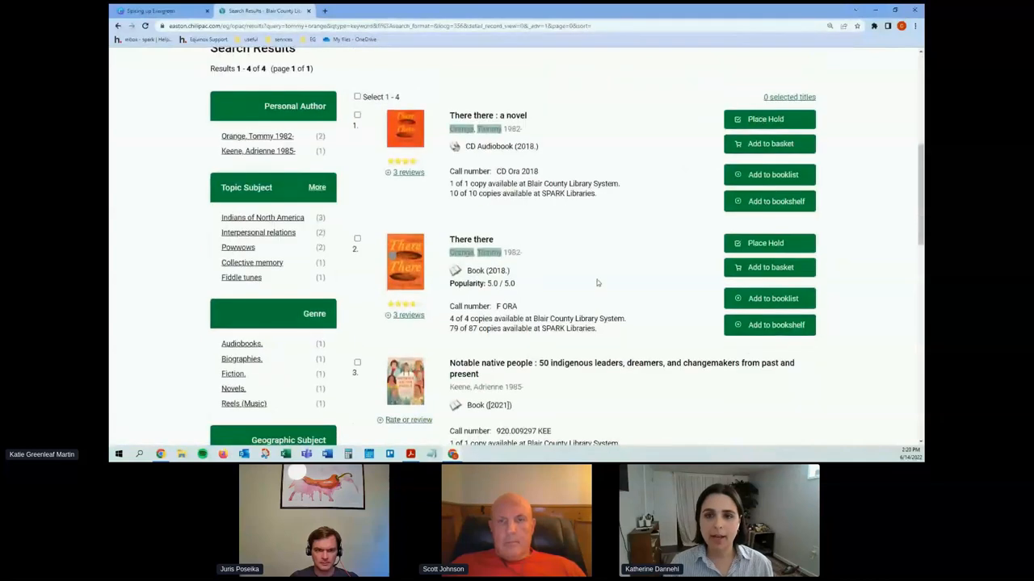
scroll("down", 3)
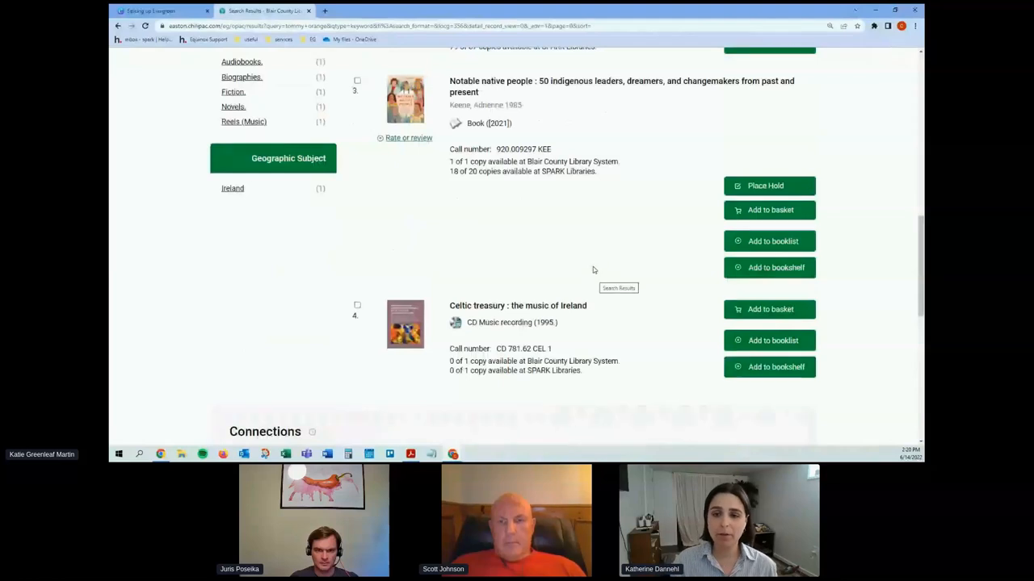
mouse_move(548, 267)
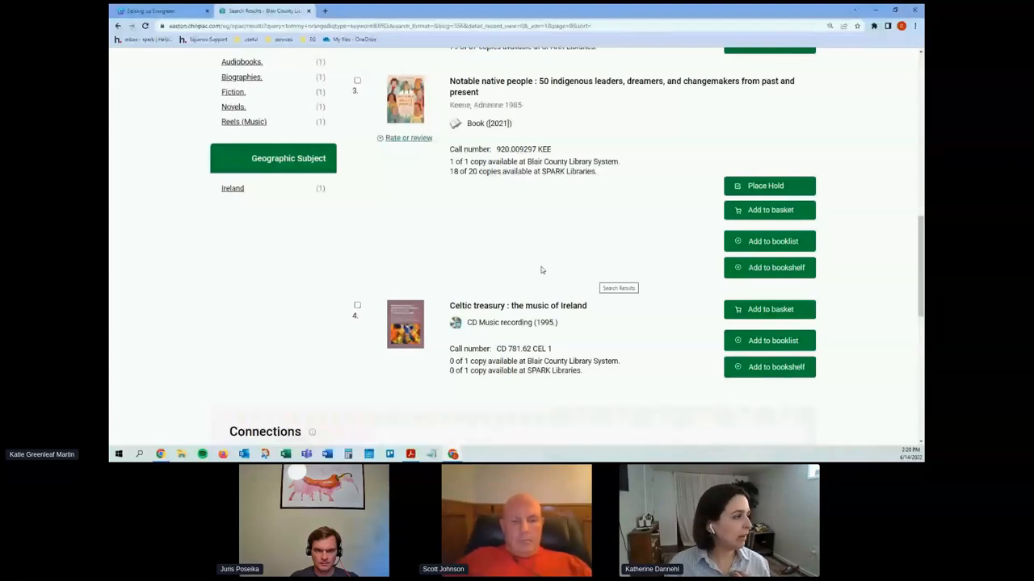
left_click(770, 341)
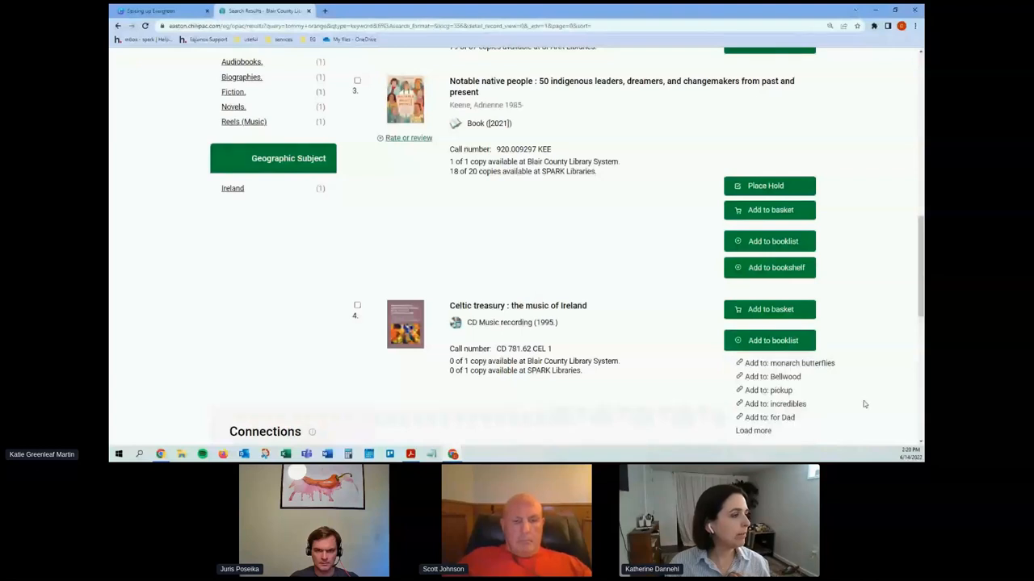
scroll("down", 3)
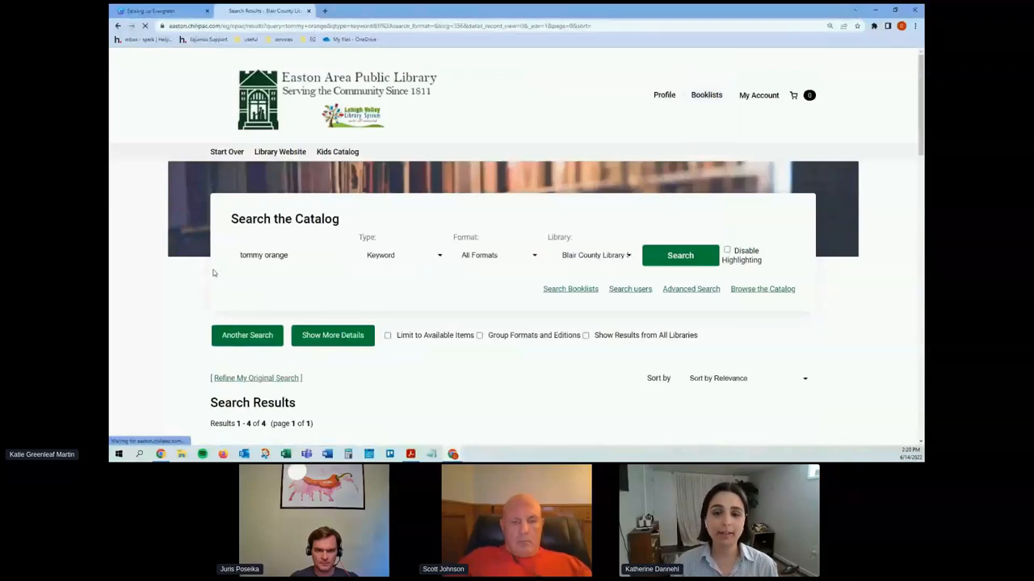
- Open the monarch butterflies booklist from all saved booklists and scroll its 7 items
left_click(664, 95)
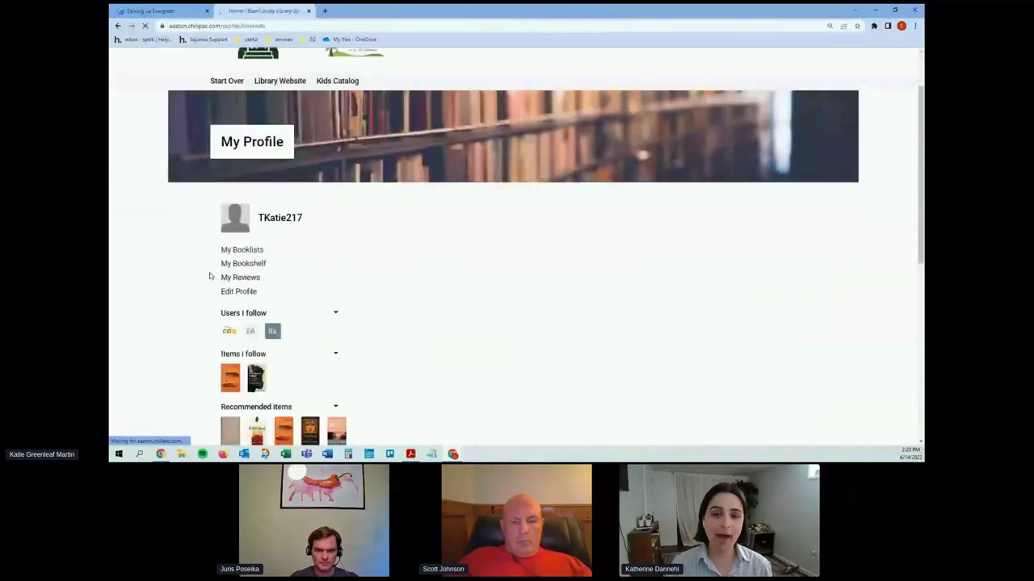
left_click(242, 250)
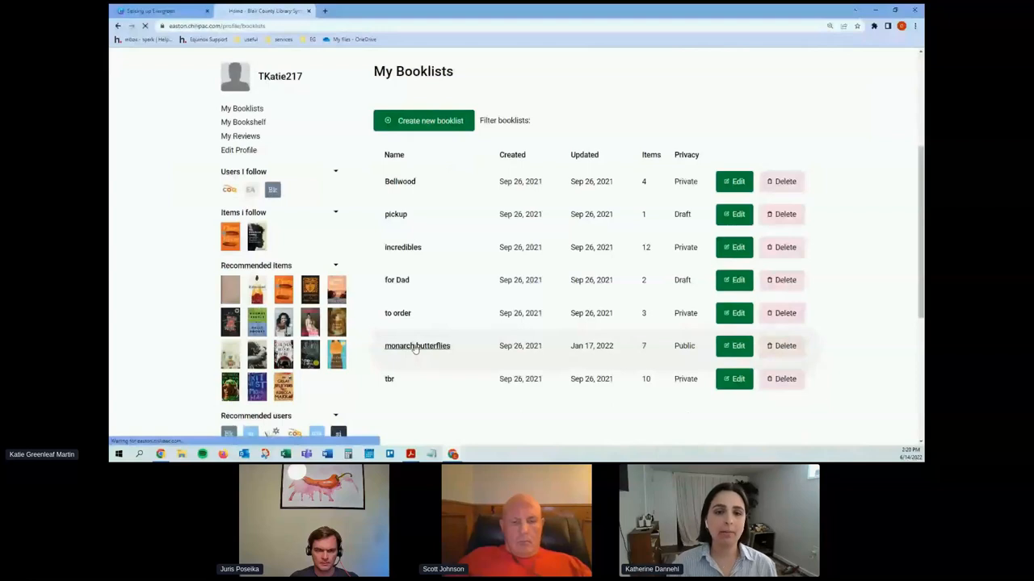
left_click(417, 346)
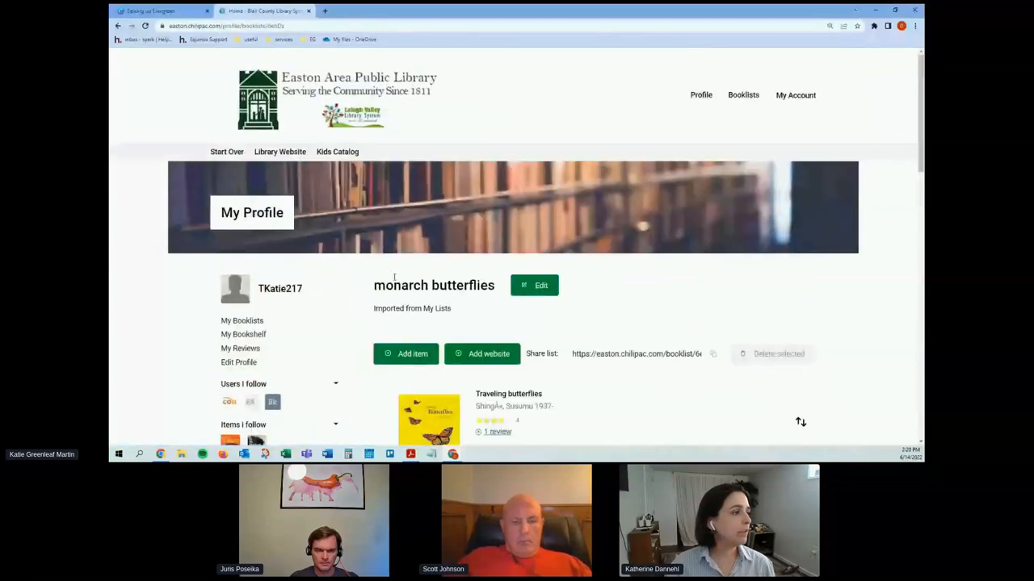
scroll("down", 3)
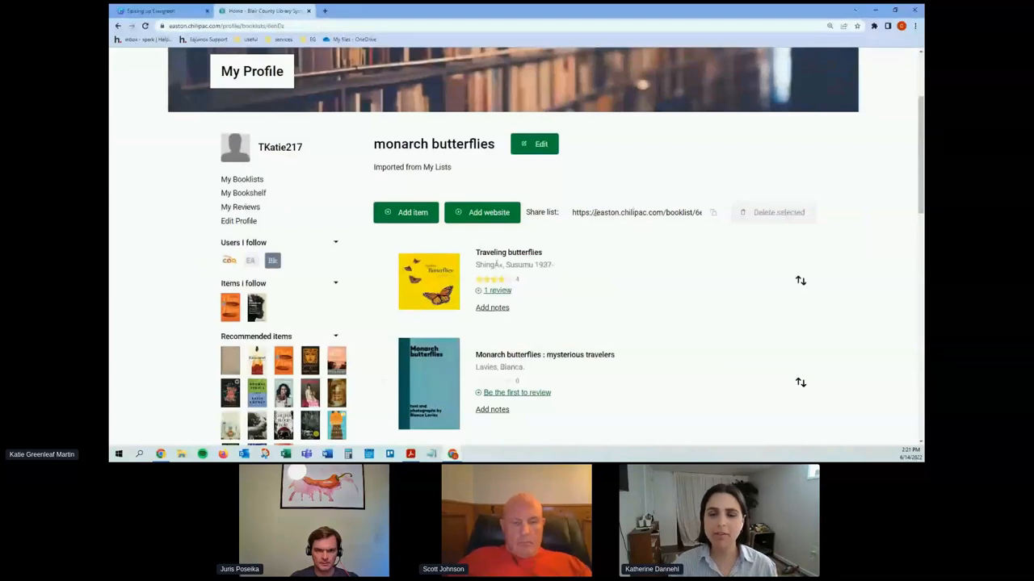
scroll("down", 3)
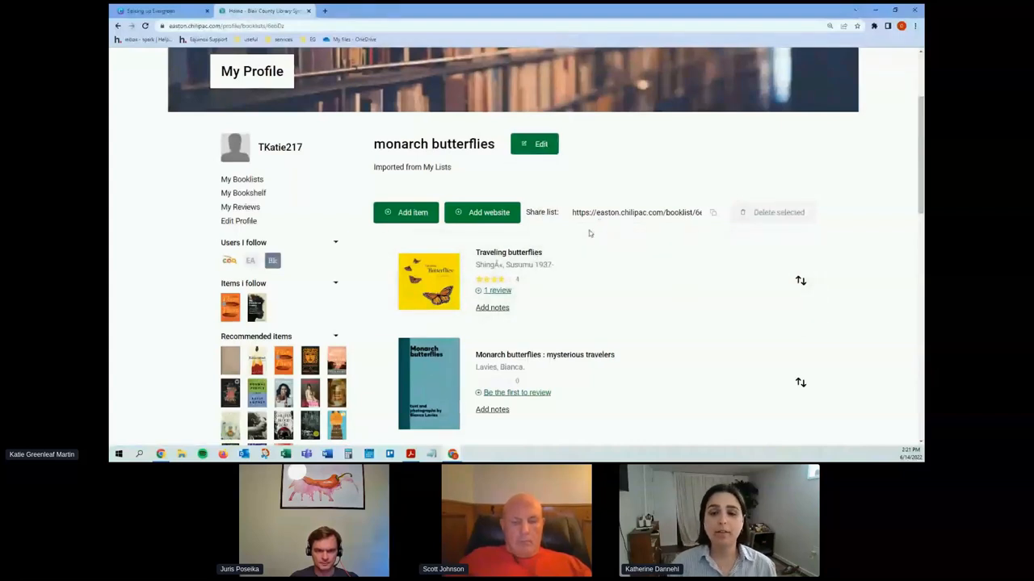
scroll("down", 3)
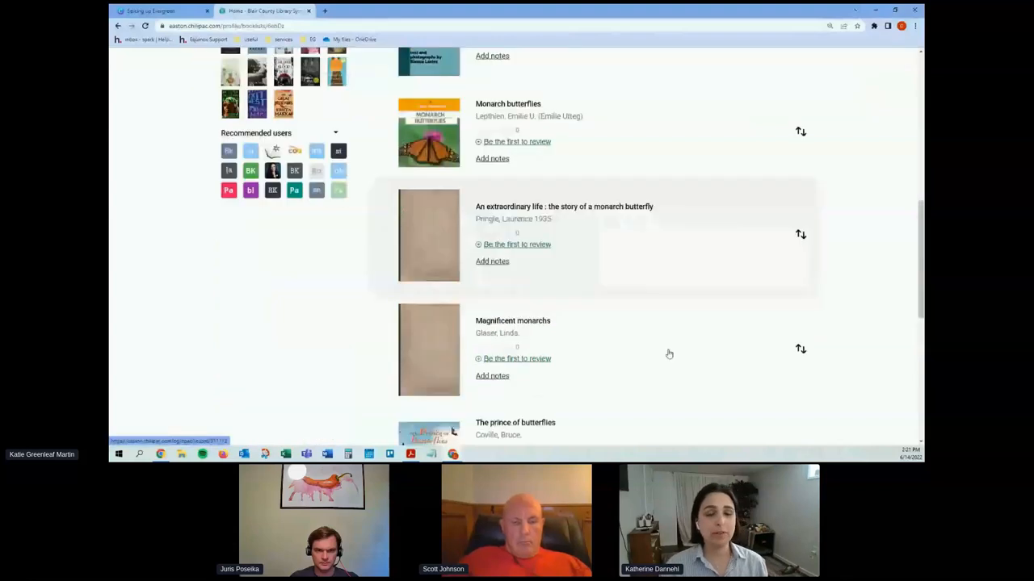
scroll("down", 3)
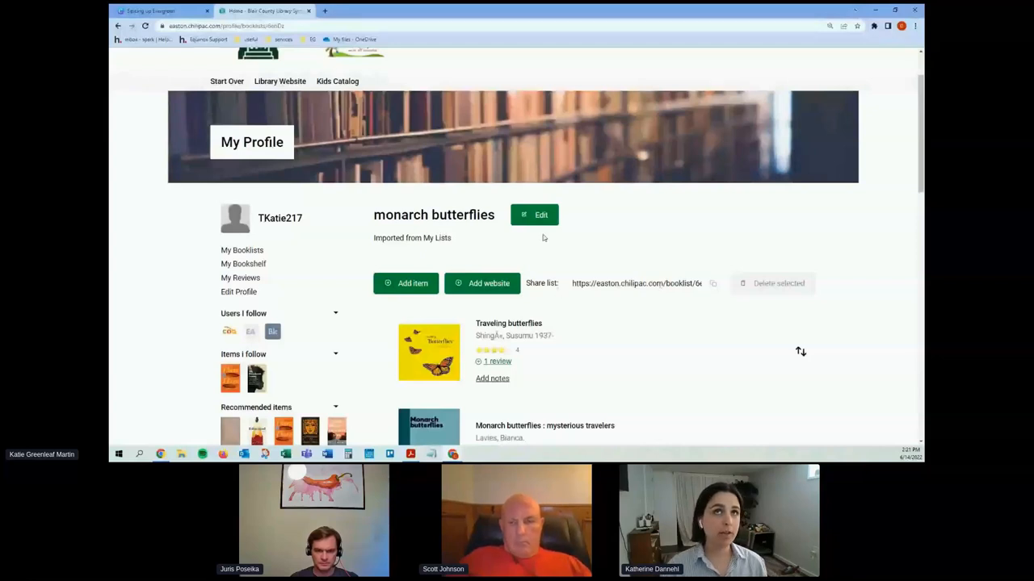
- Load the monarch butterflies booklist's shared public page in the other tab
left_click(534, 215)
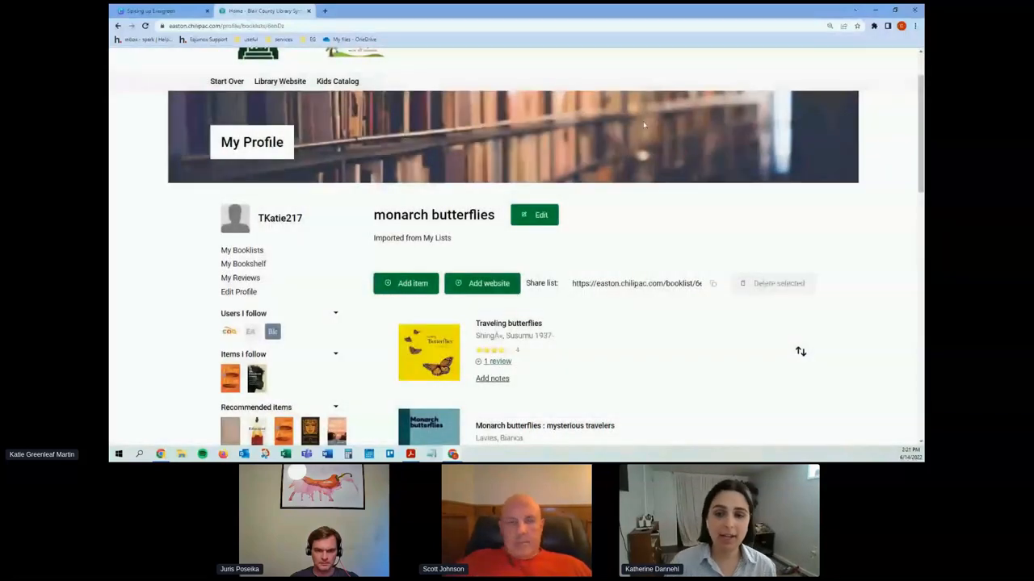
mouse_move(534, 264)
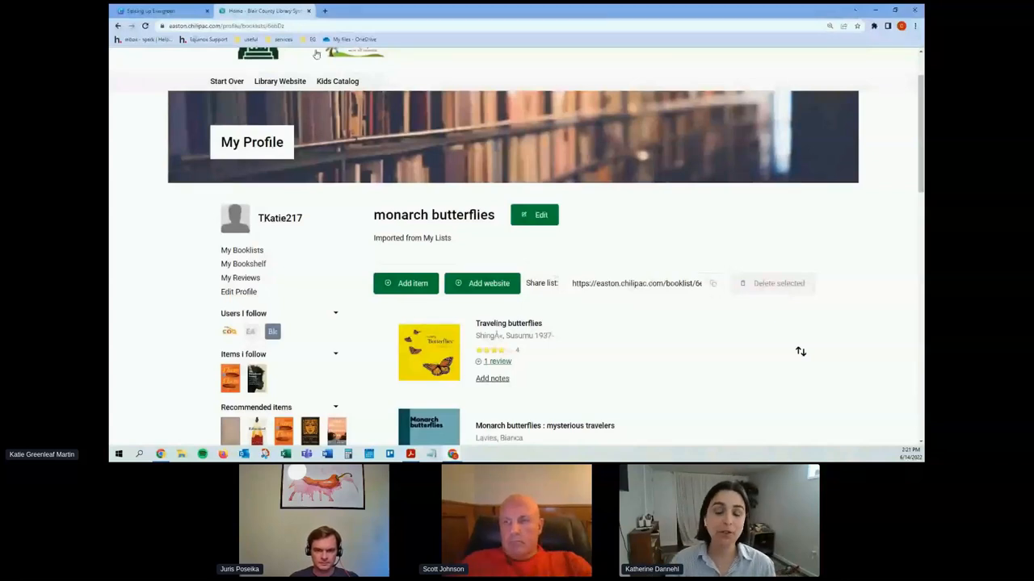
left_click(419, 11)
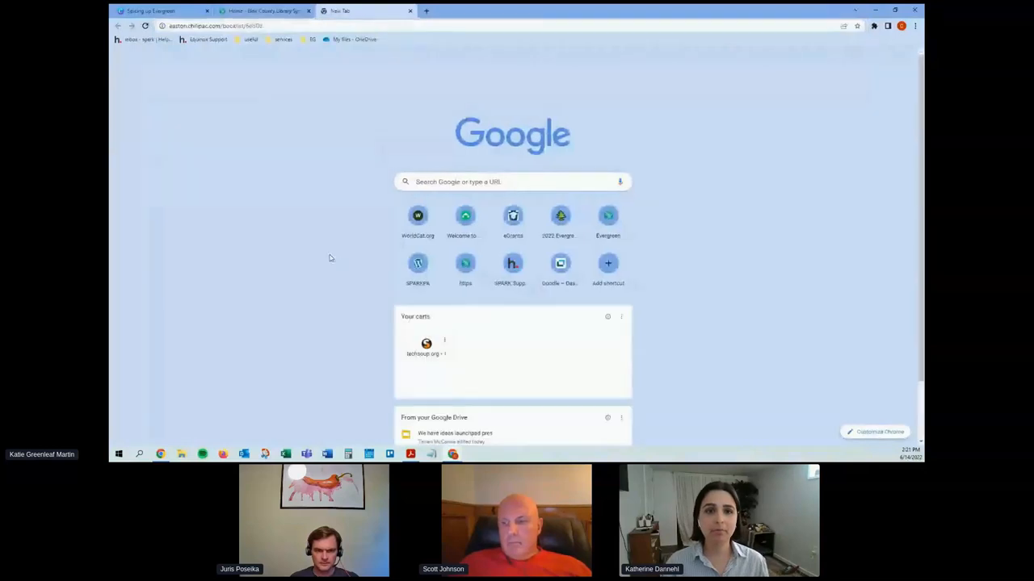
left_click(355, 12)
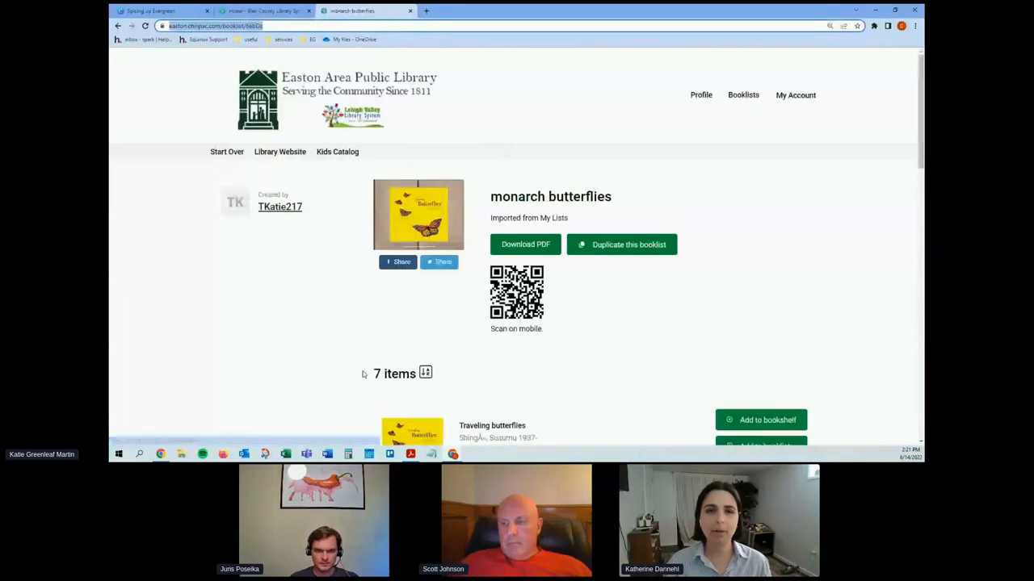
mouse_move(575, 272)
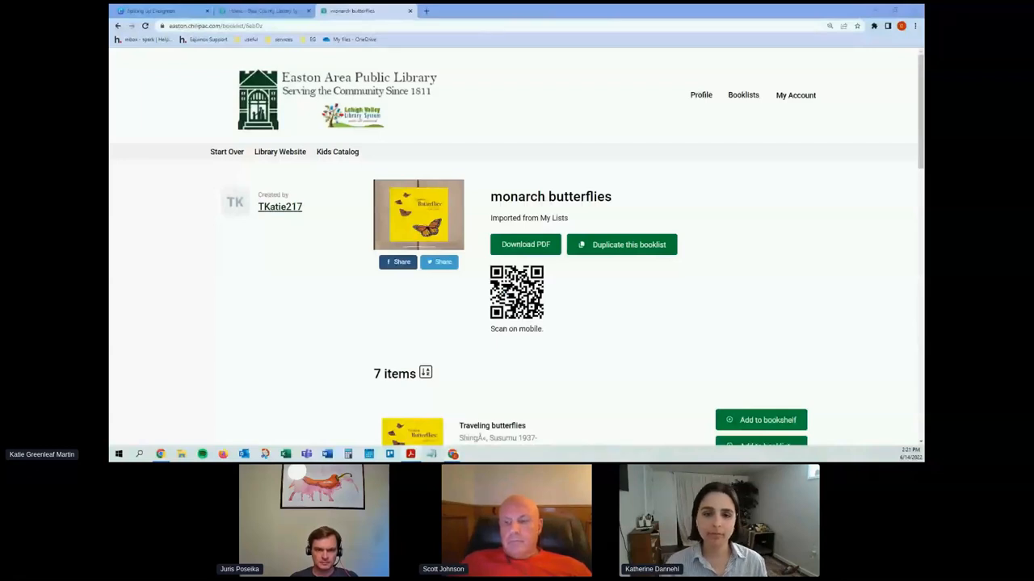
- Download the monarch butterflies booklist as a PDF, then return to the slides
left_click(524, 244)
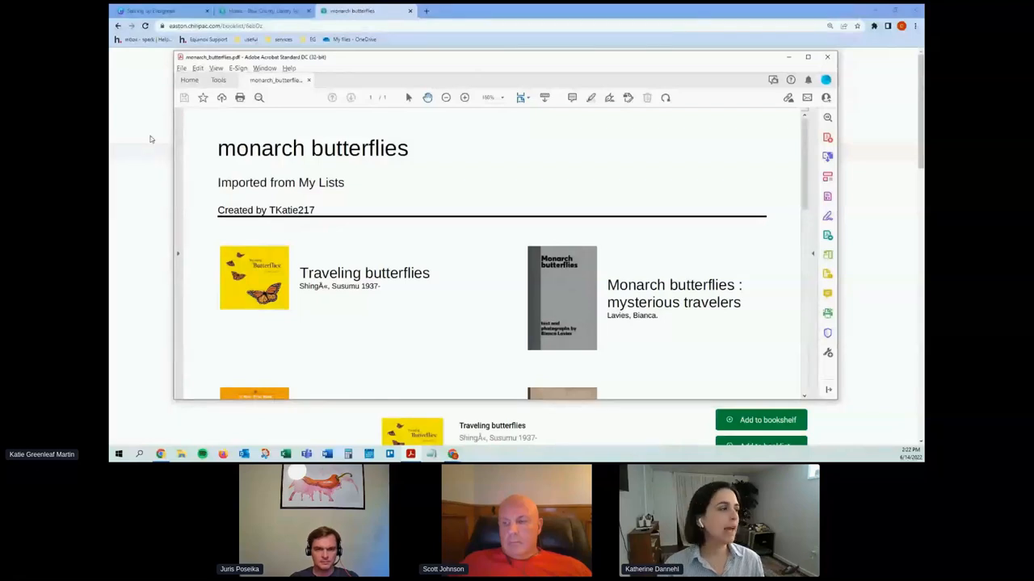
left_click(827, 57)
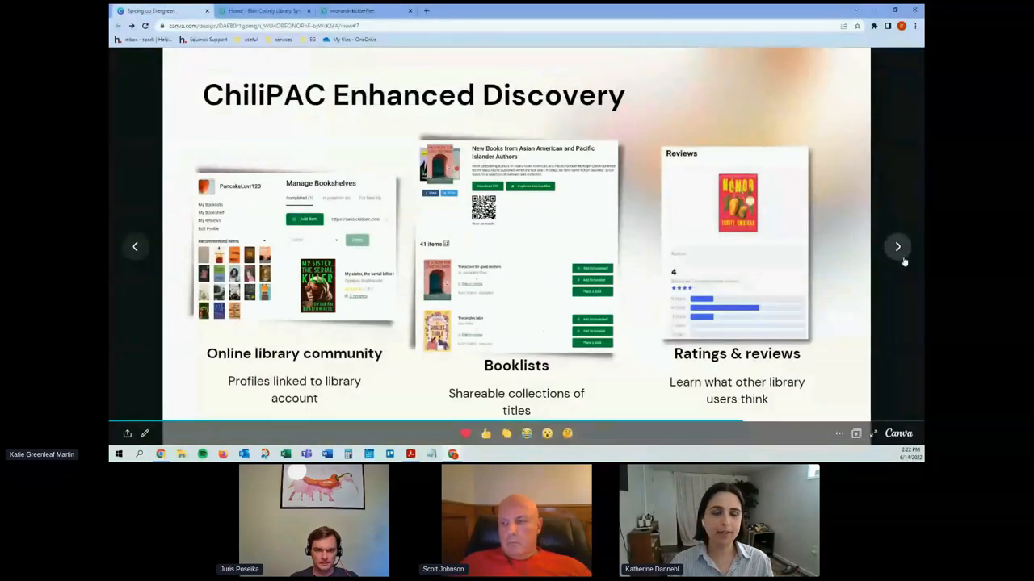
- Advance the deck from Enhanced Discovery to the Final Thoughts slide
left_click(897, 246)
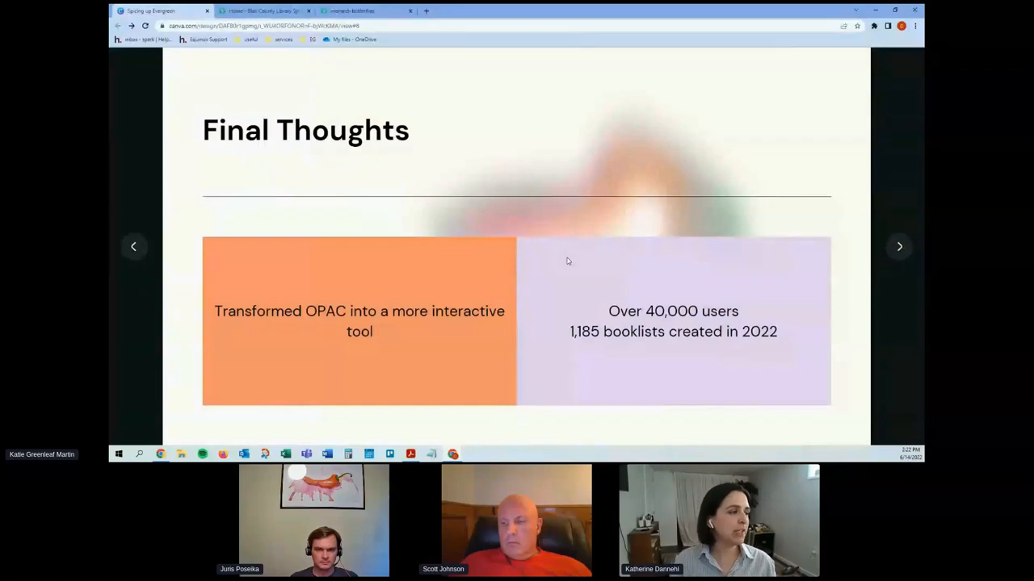
mouse_move(547, 254)
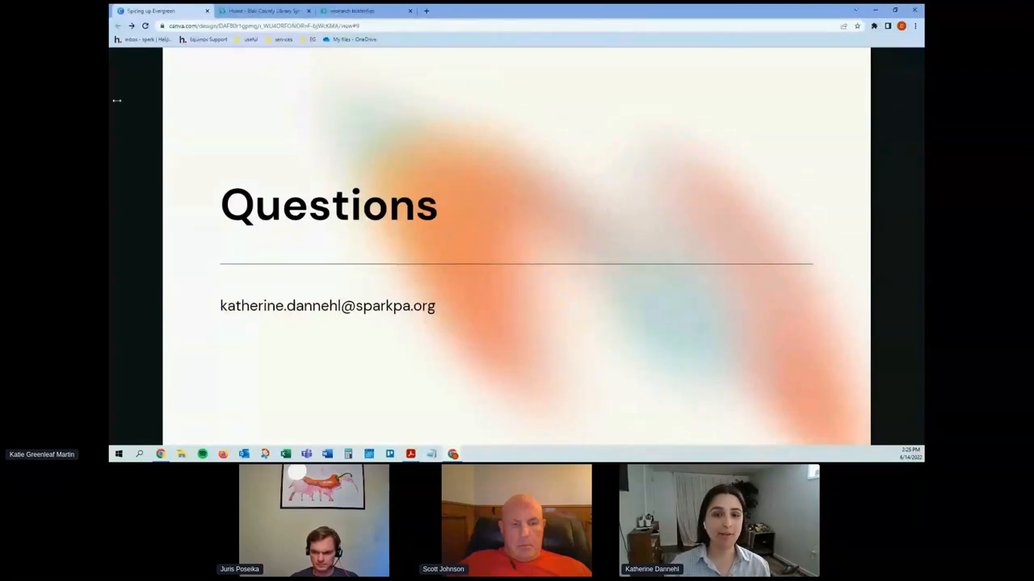
- Switch to the Easton Area Public Library catalog home tab
left_click(371, 11)
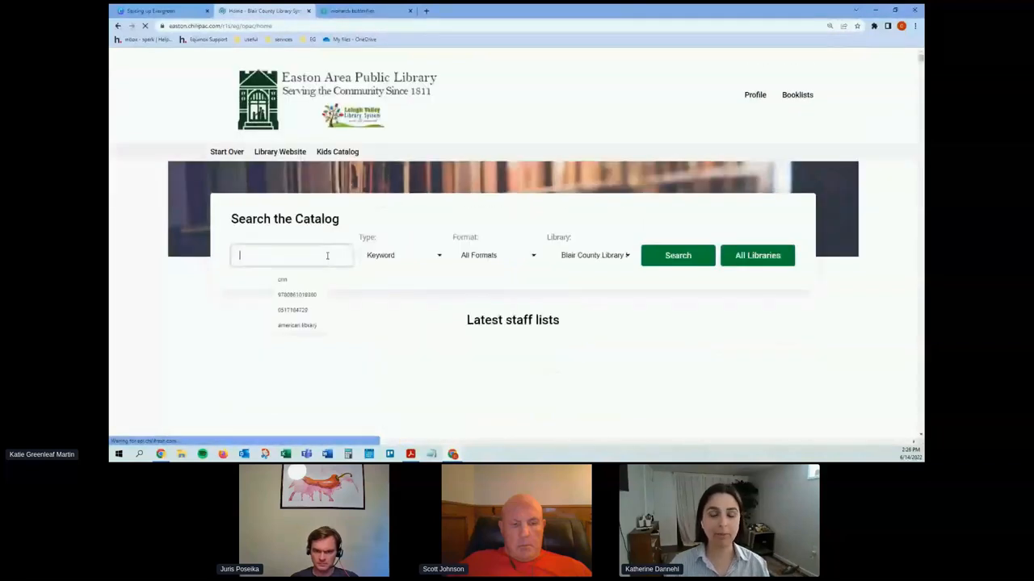
- Run a catalog keyword search for 'covid kids'
type("covid kids")
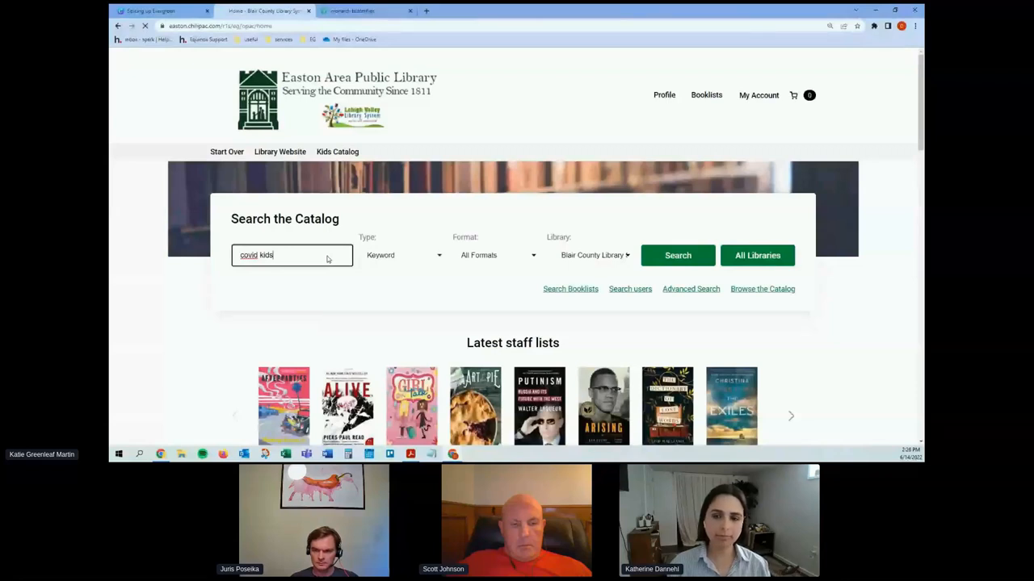
left_click(677, 256)
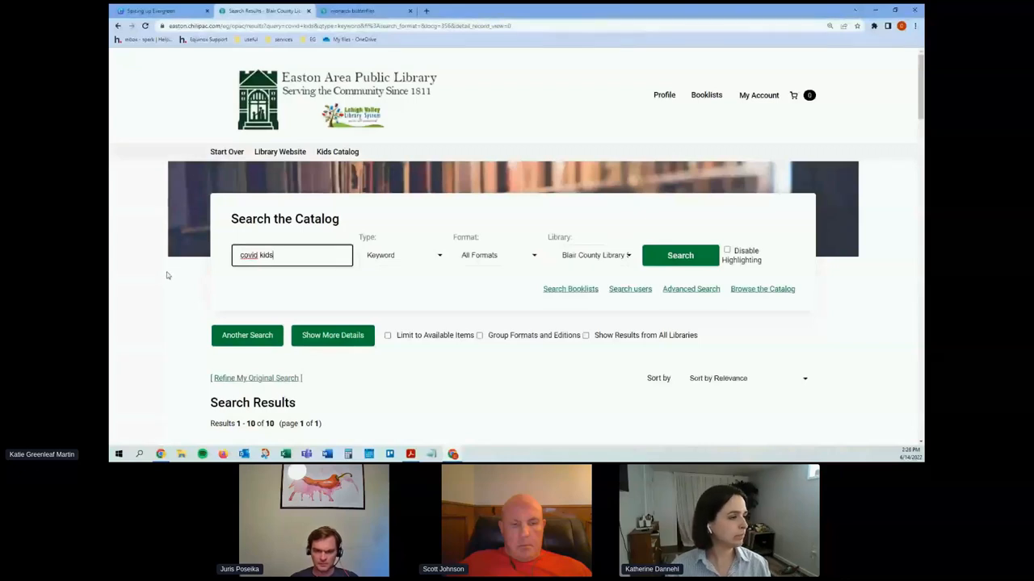
scroll("down", 3)
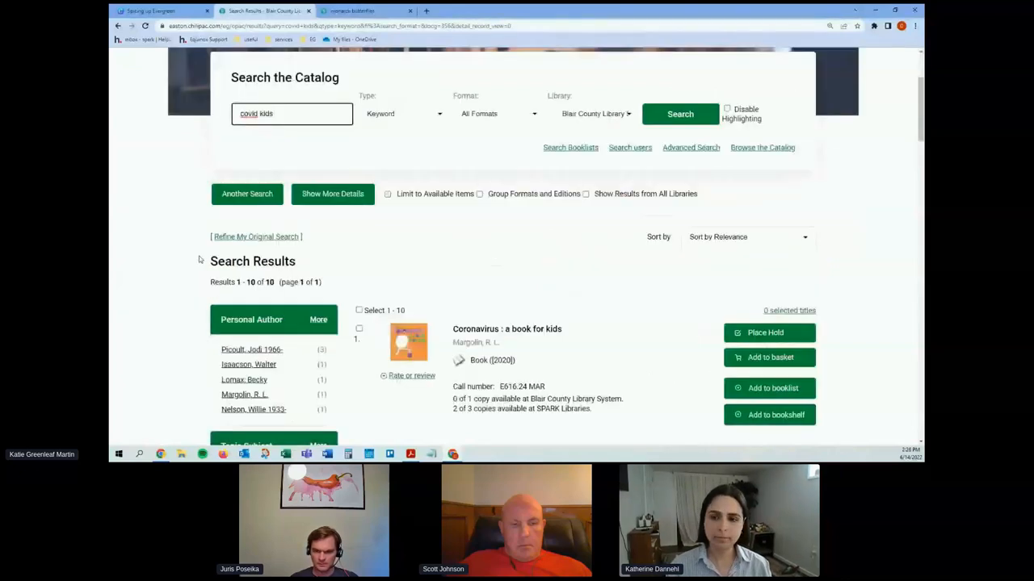
scroll("down", 3)
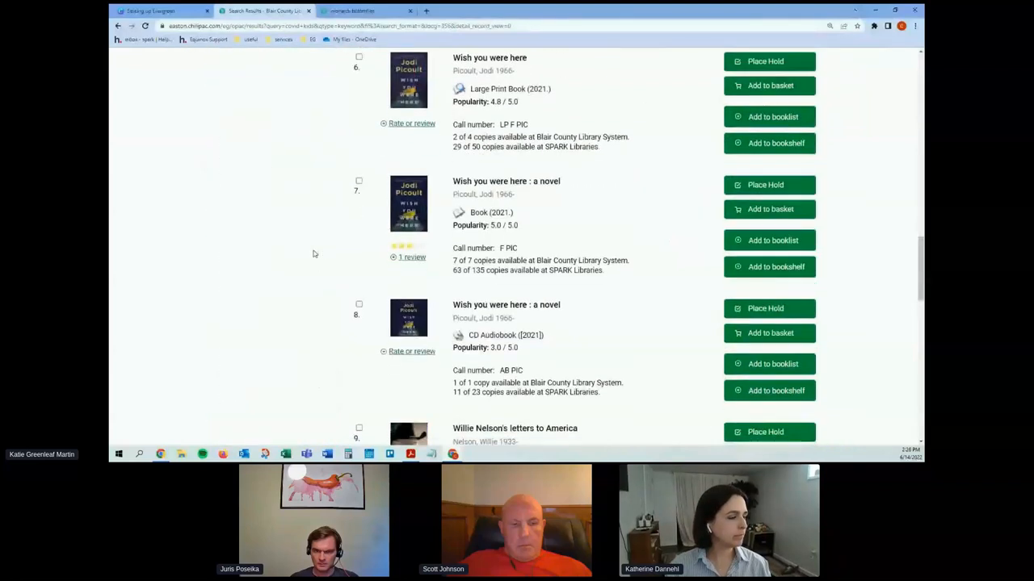
scroll("down", 3)
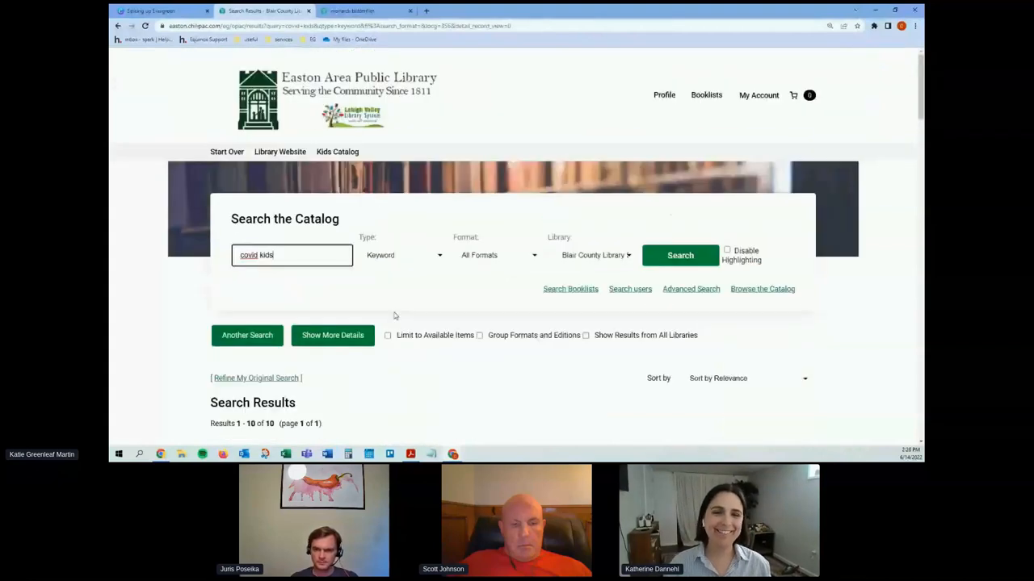
mouse_move(387, 335)
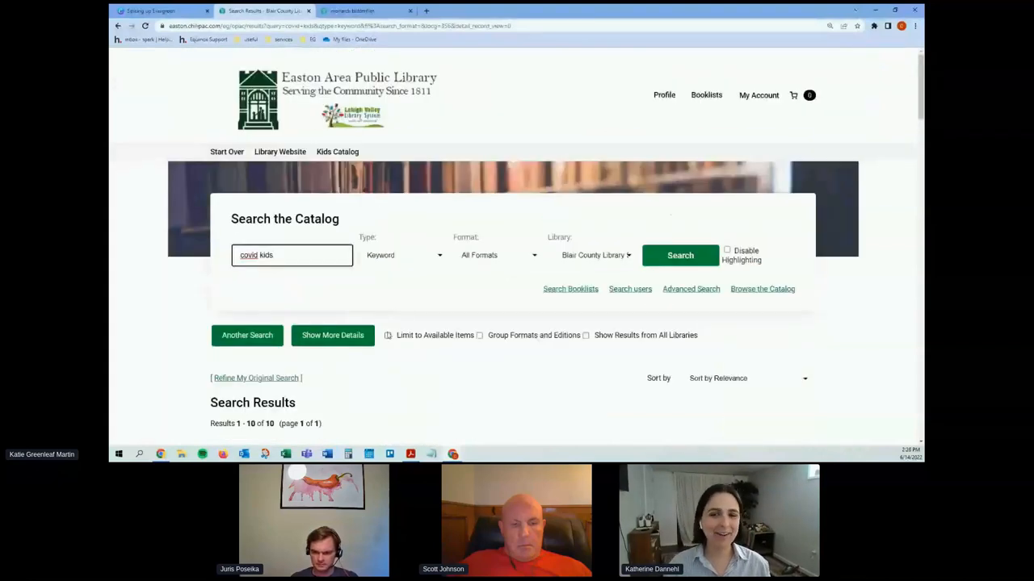
mouse_move(417, 297)
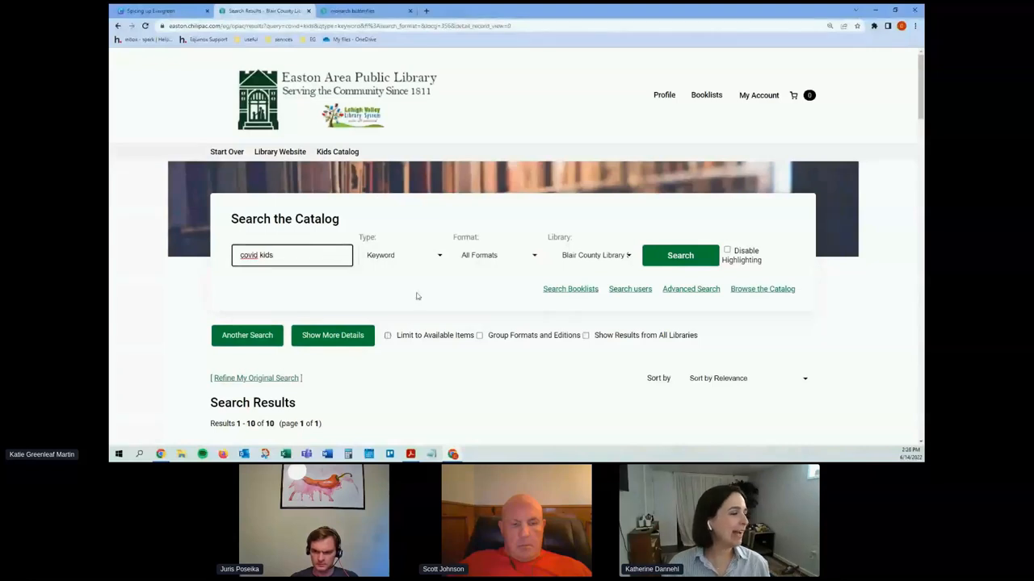
scroll("down", 3)
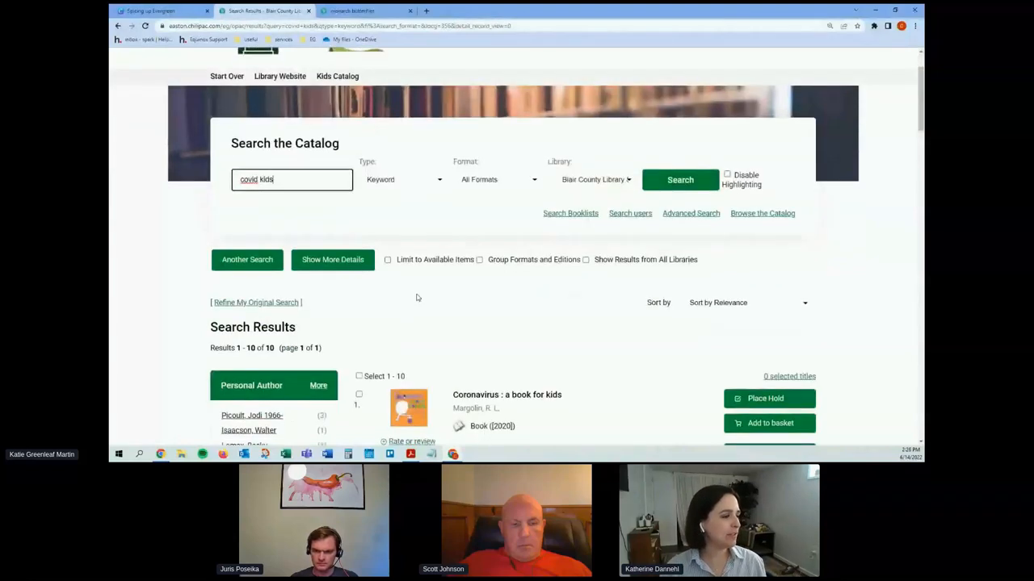
scroll("down", 3)
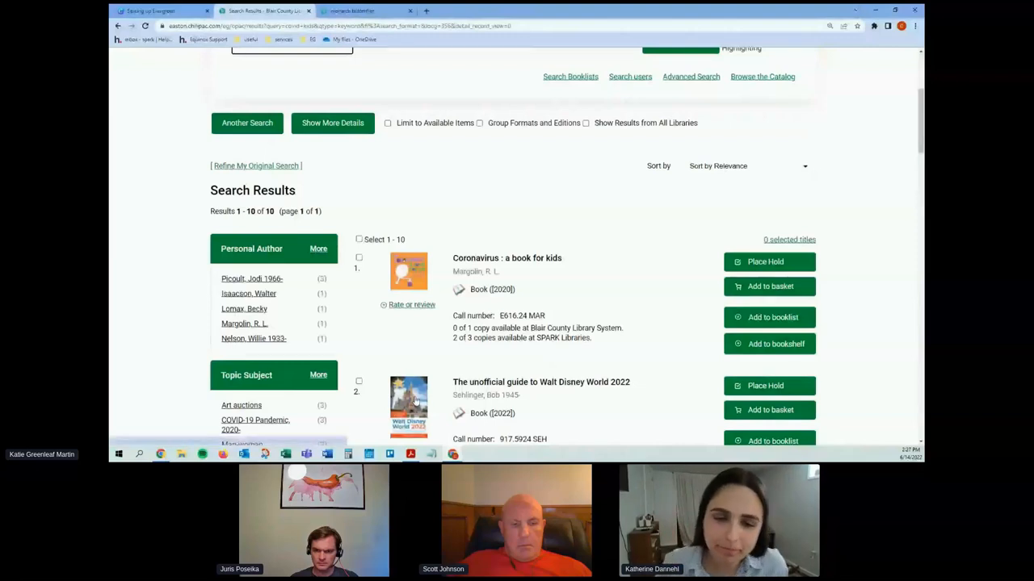
mouse_move(377, 165)
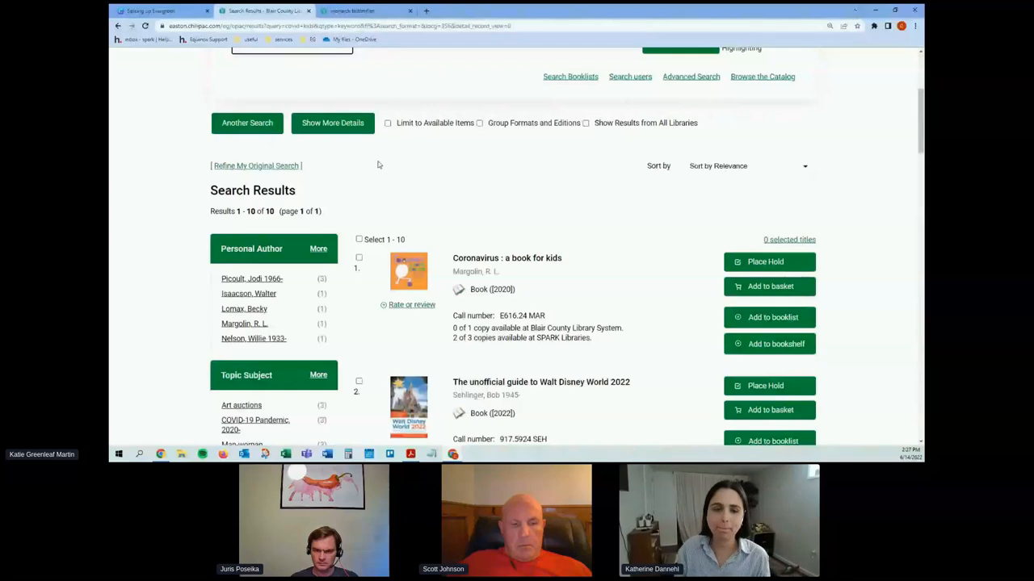
mouse_move(389, 166)
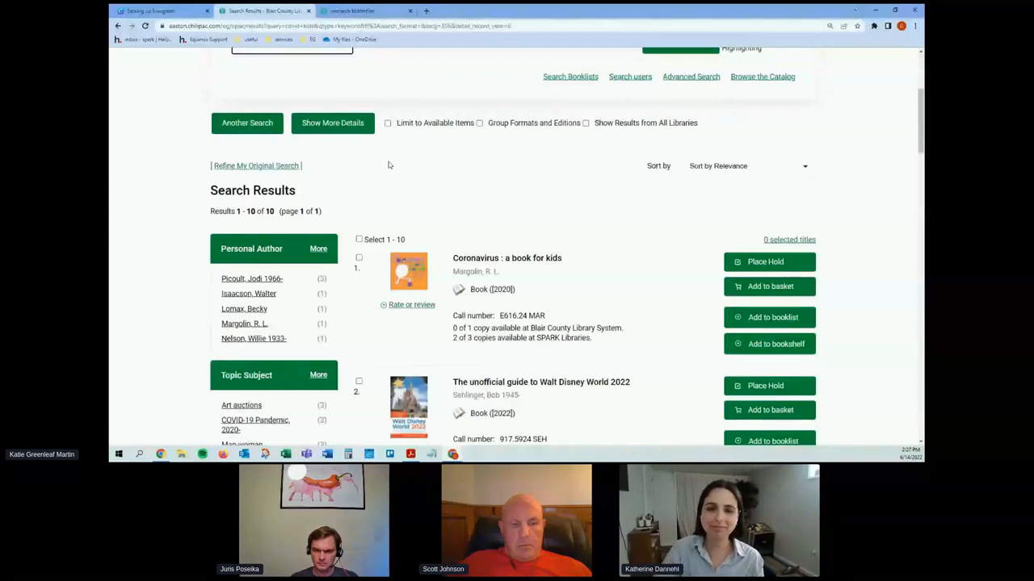
mouse_move(369, 162)
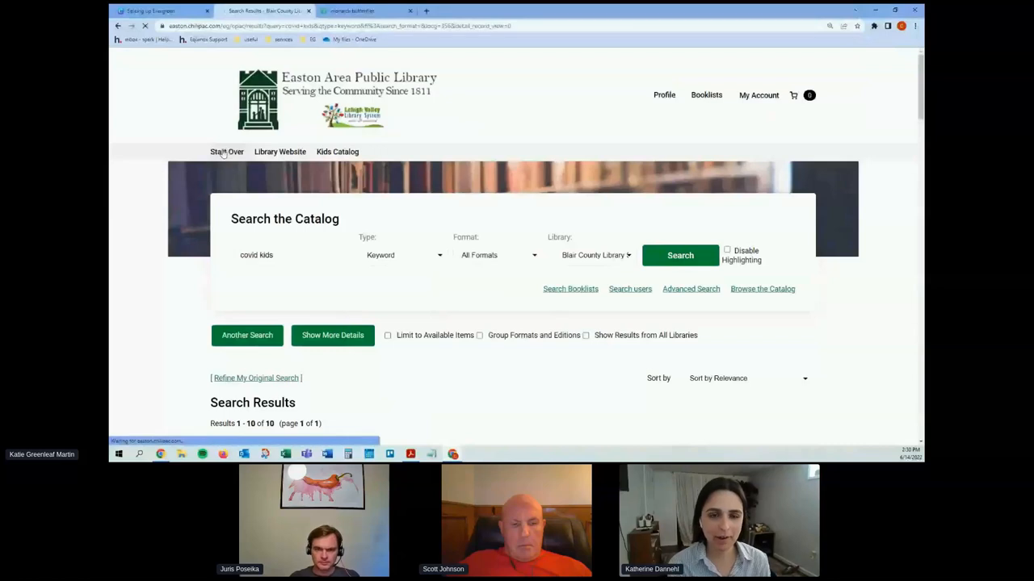
left_click(227, 152)
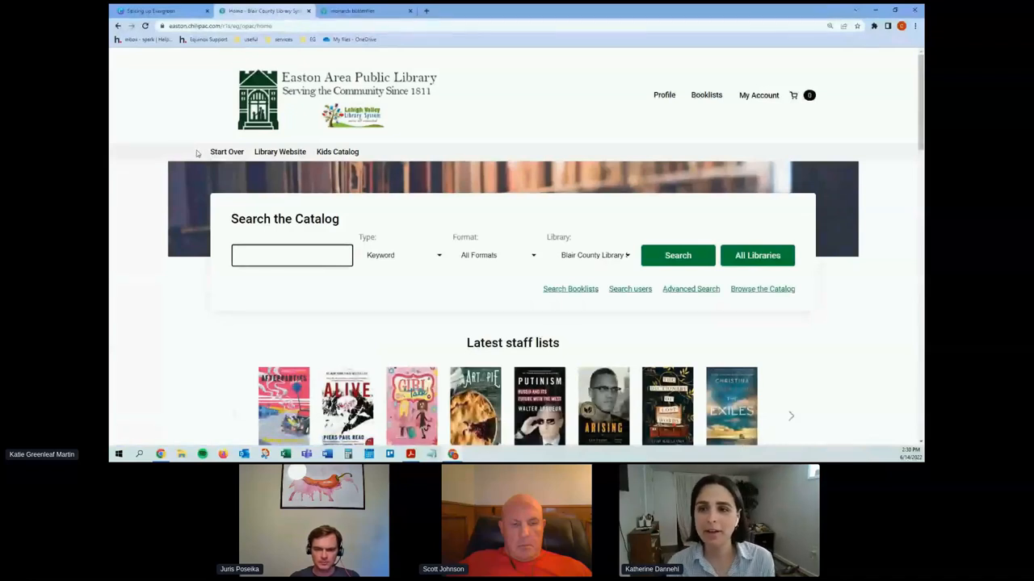
left_click(292, 255)
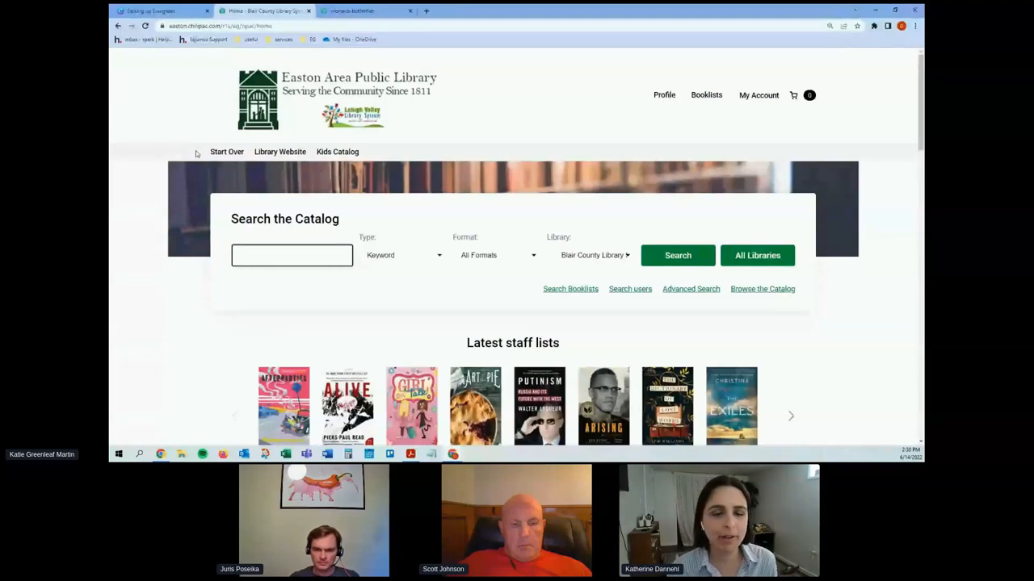
left_click(291, 255)
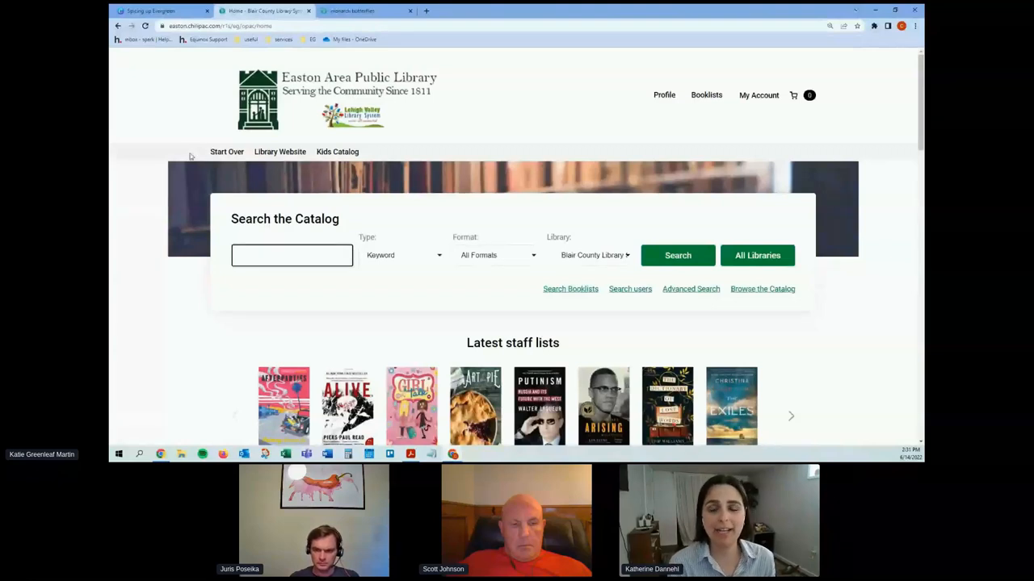
mouse_move(125, 281)
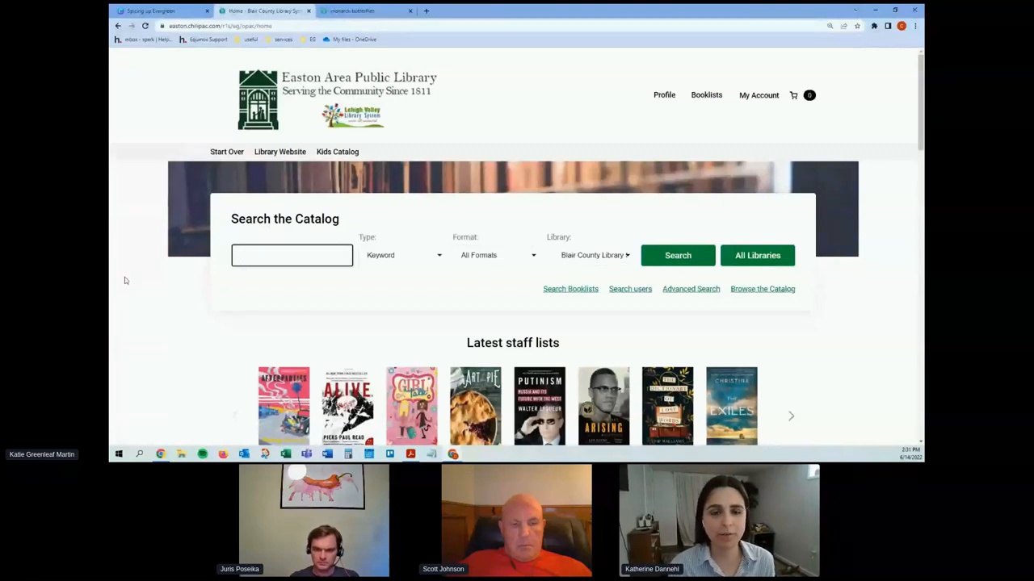
left_click(291, 255)
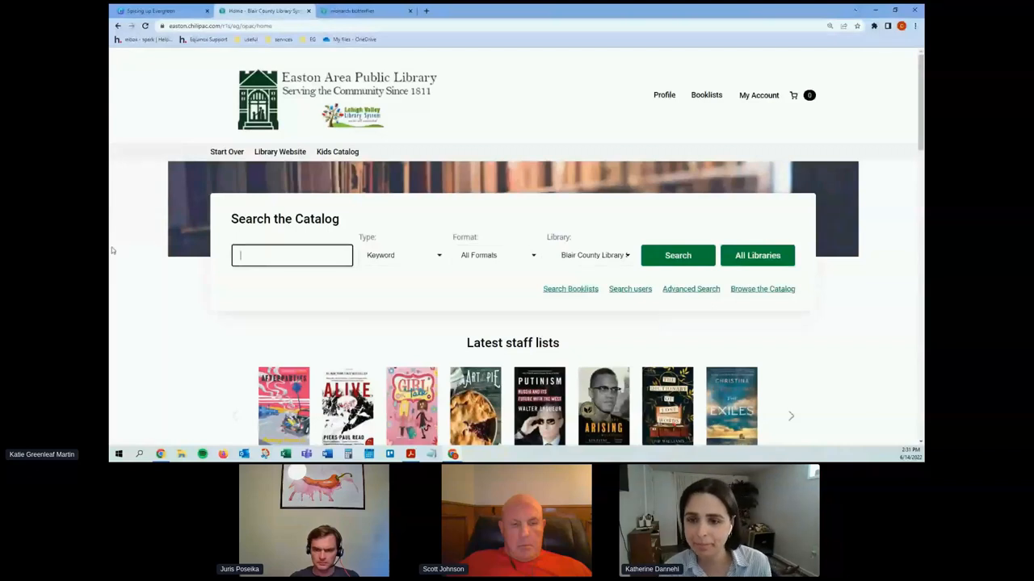
mouse_move(150, 297)
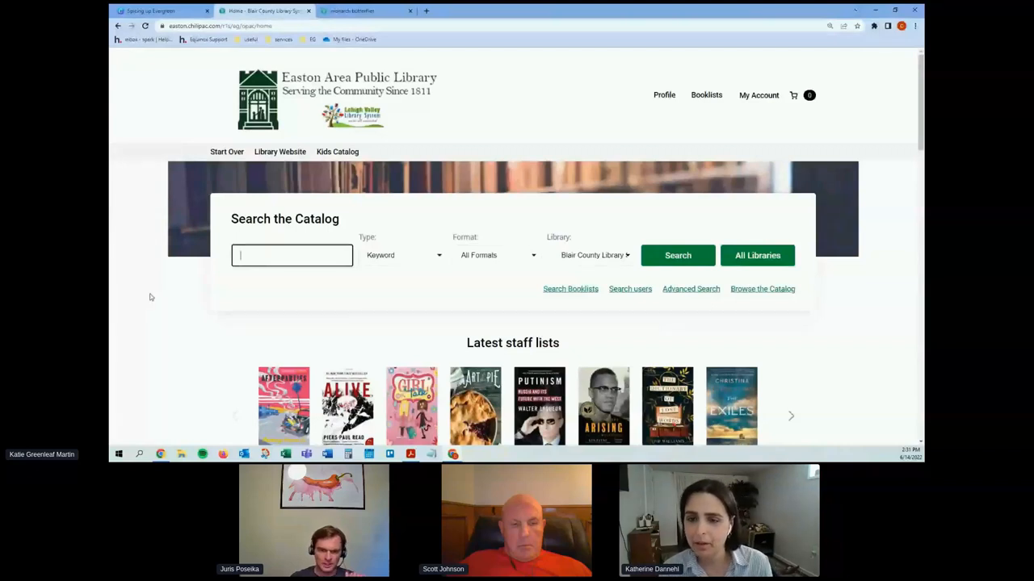
scroll("down", 3)
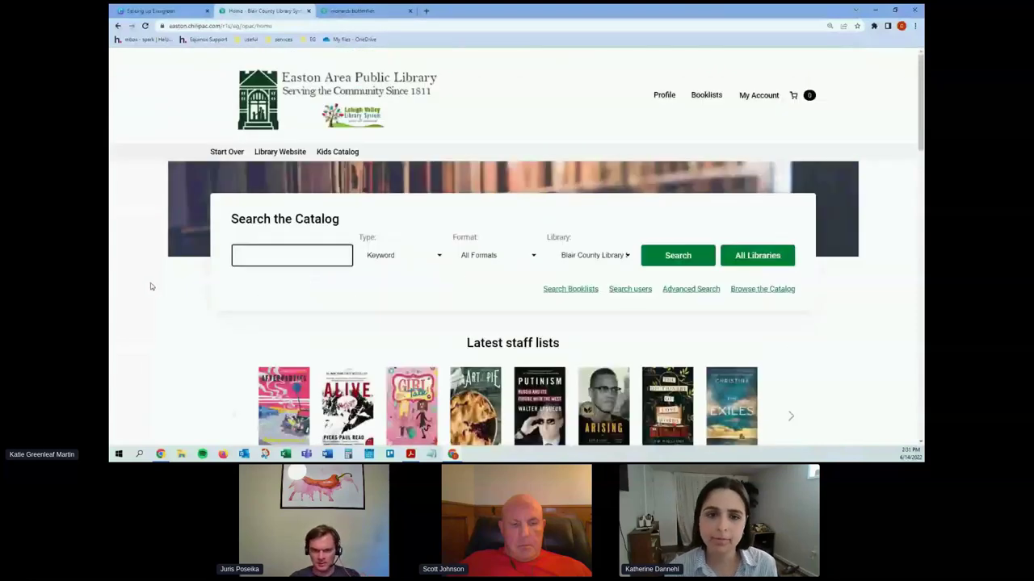
left_click(291, 255)
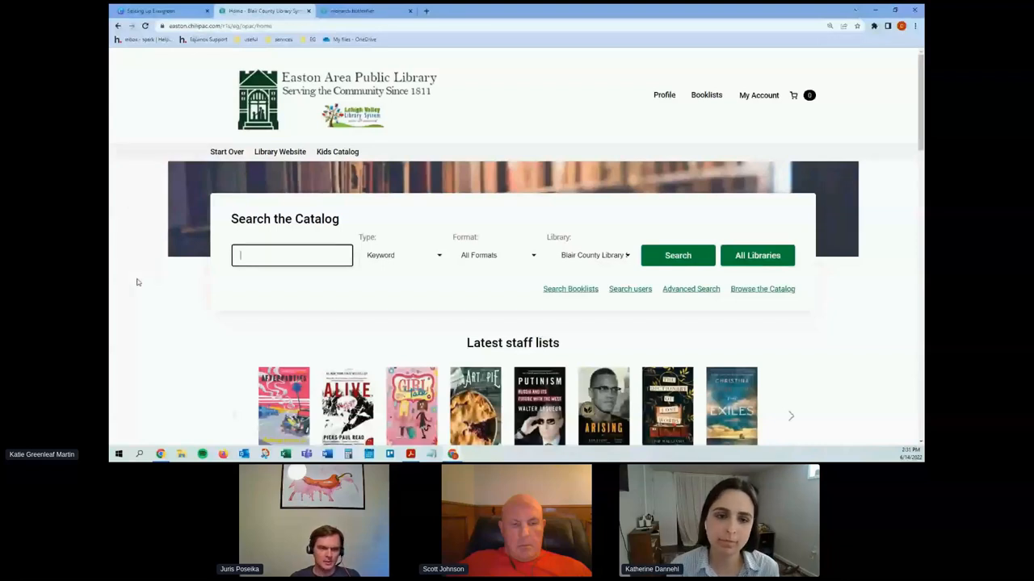
mouse_move(148, 277)
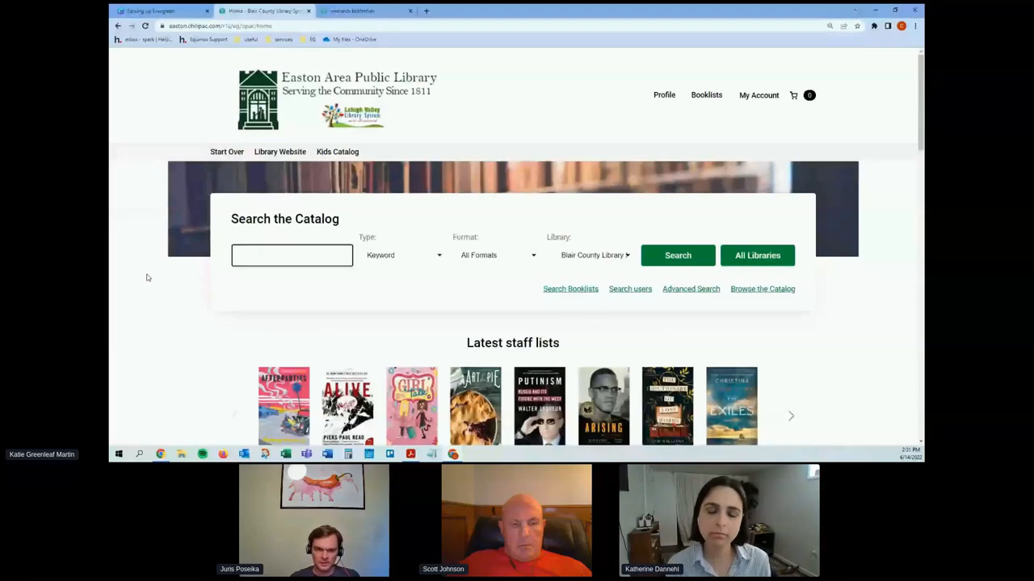
mouse_move(155, 280)
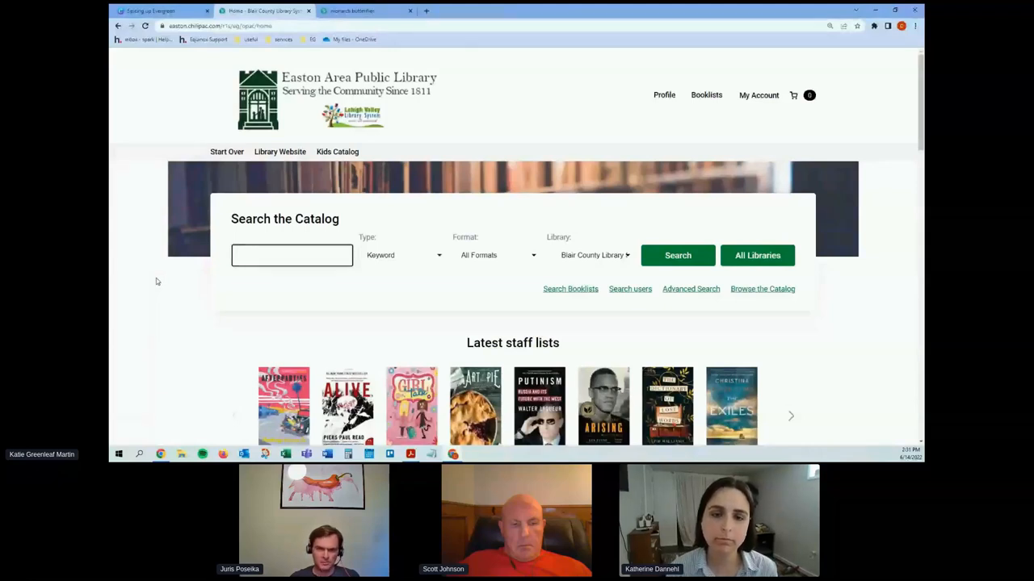
left_click(292, 255)
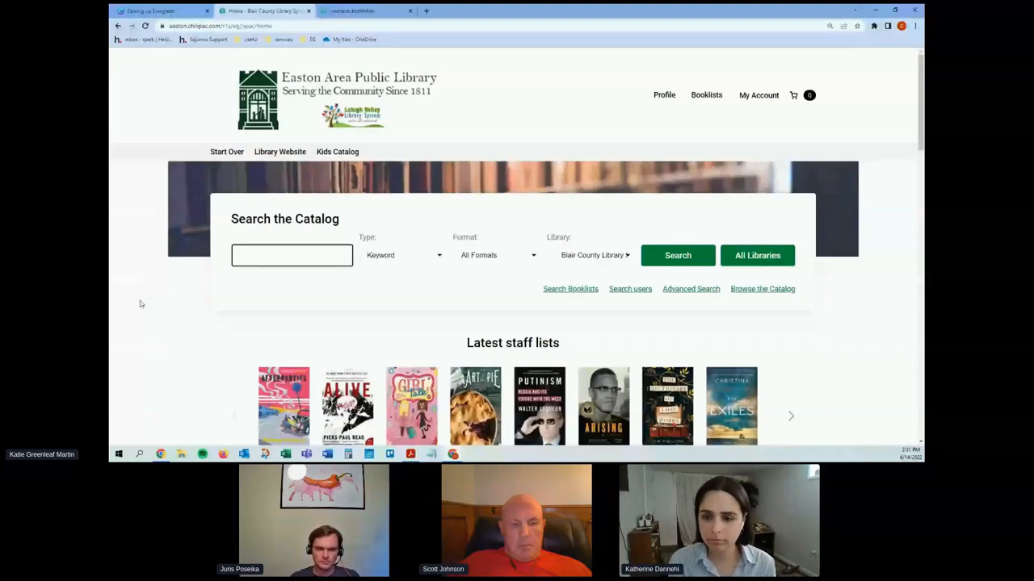
mouse_move(147, 291)
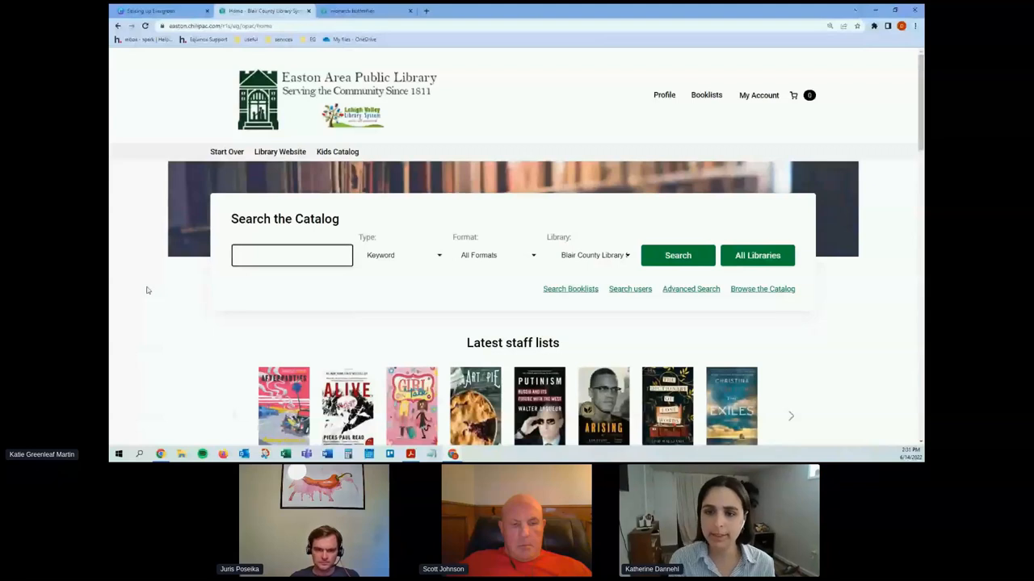
mouse_move(161, 325)
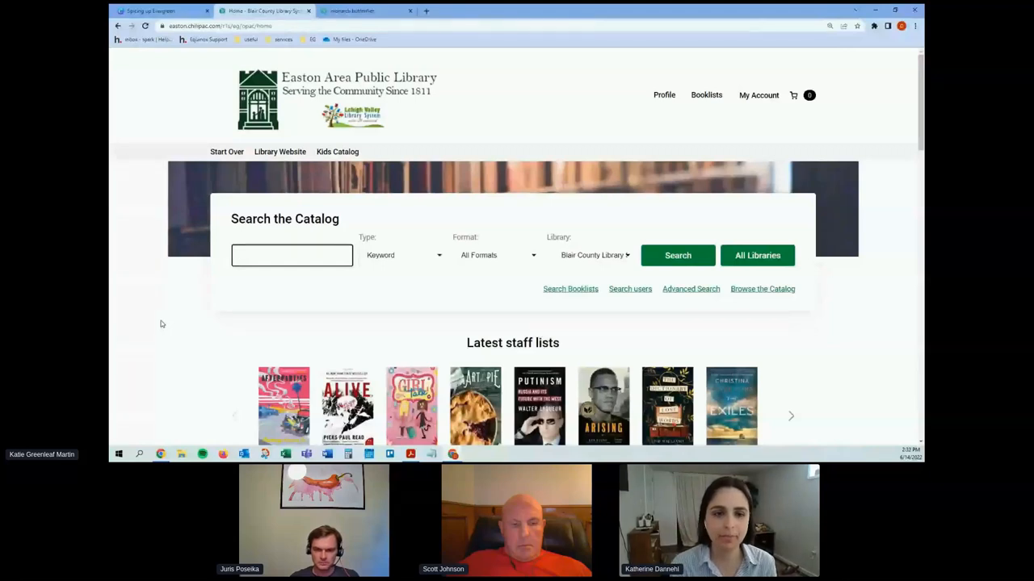
left_click(291, 255)
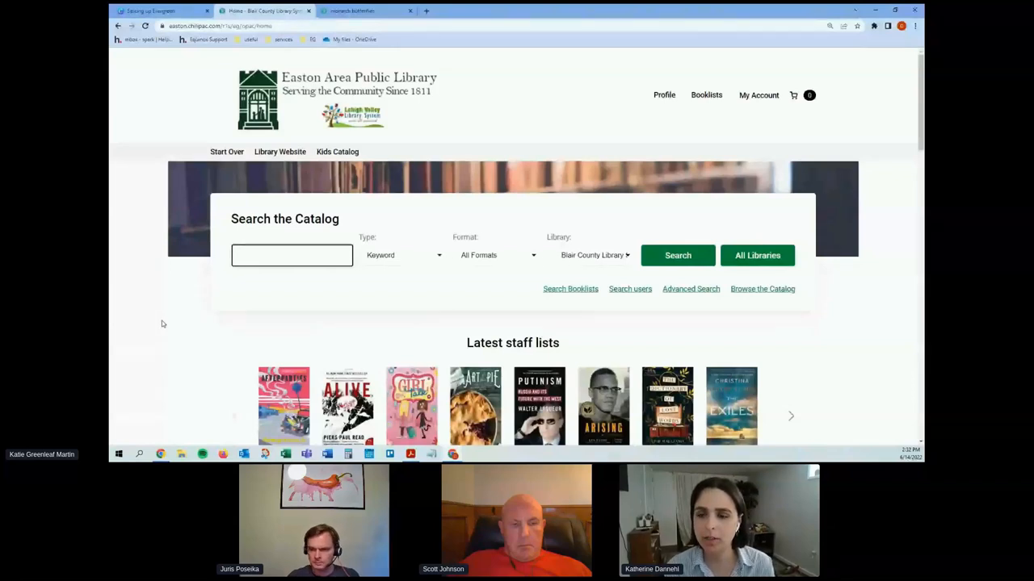
left_click(291, 255)
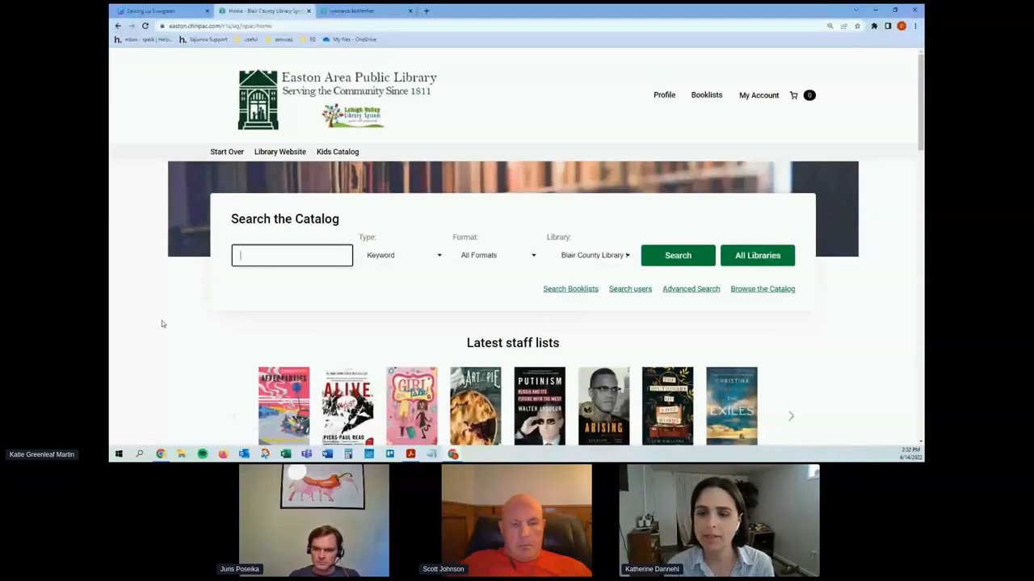
mouse_move(171, 326)
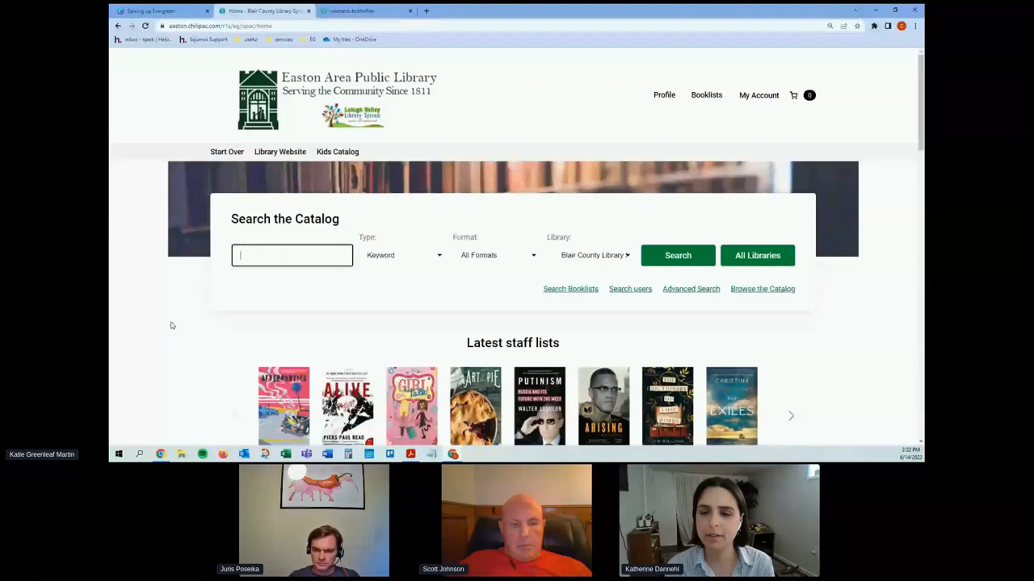
mouse_move(260, 321)
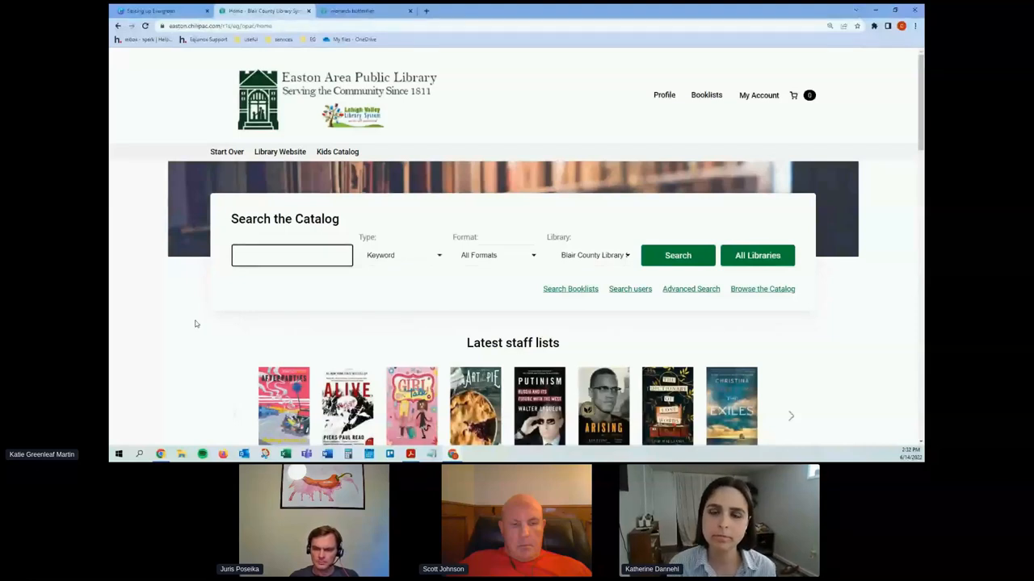
mouse_move(192, 334)
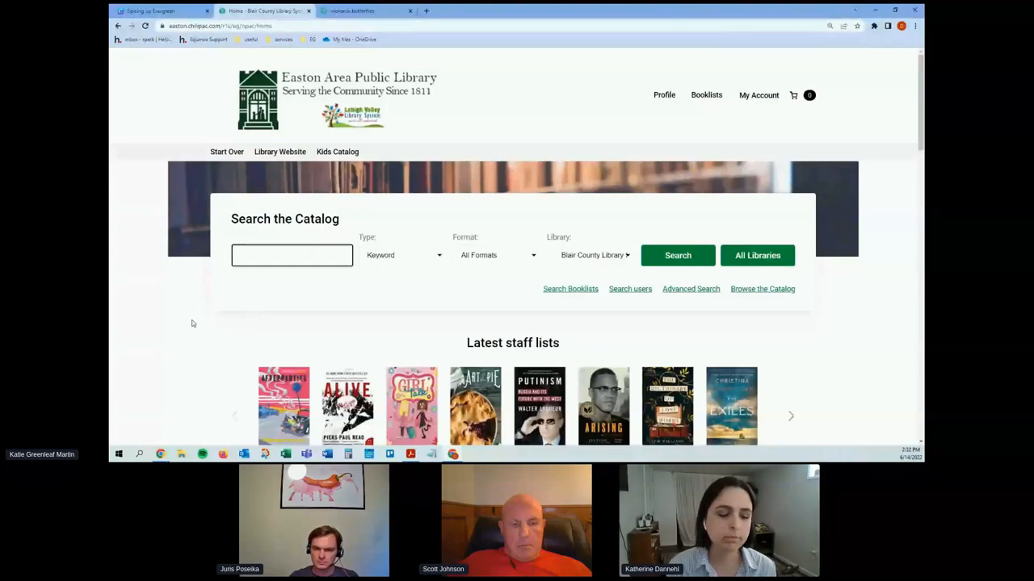
mouse_move(193, 355)
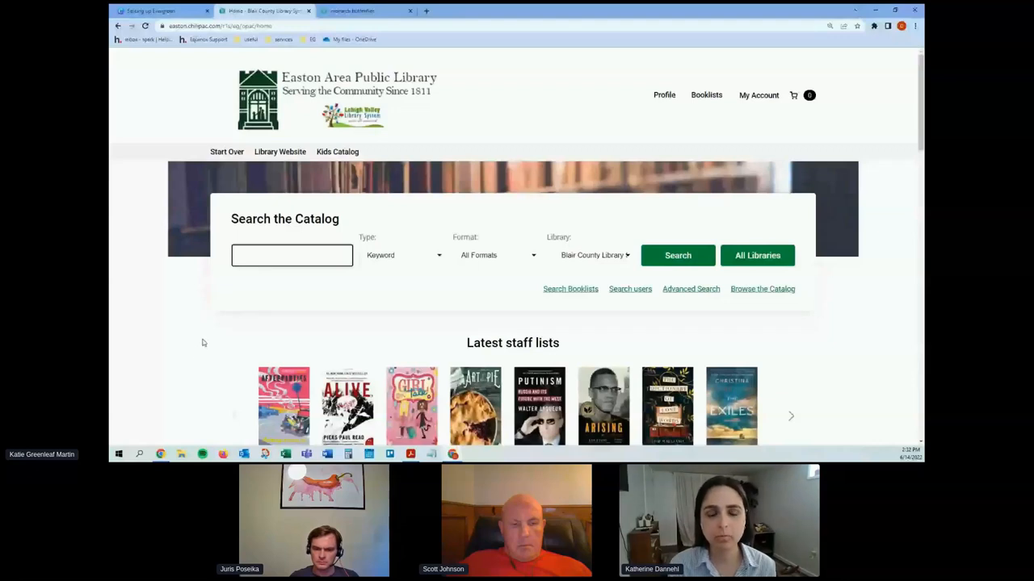
mouse_move(223, 342)
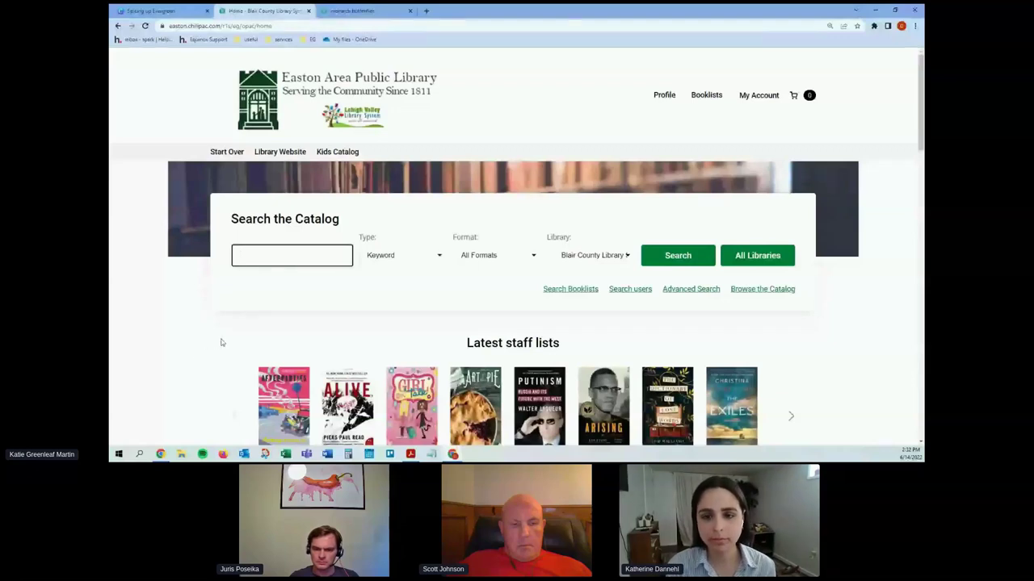
left_click(291, 255)
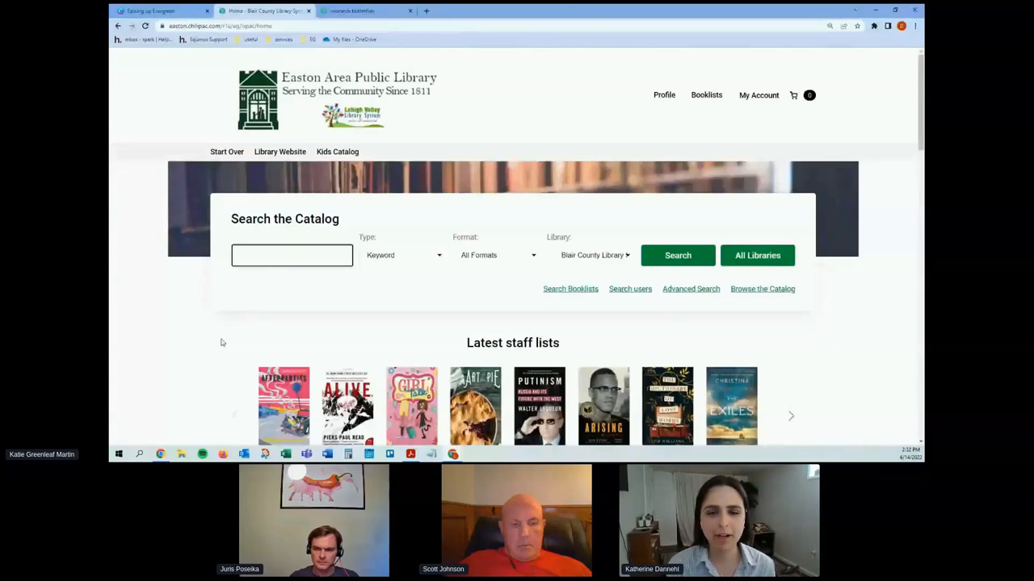
left_click(292, 255)
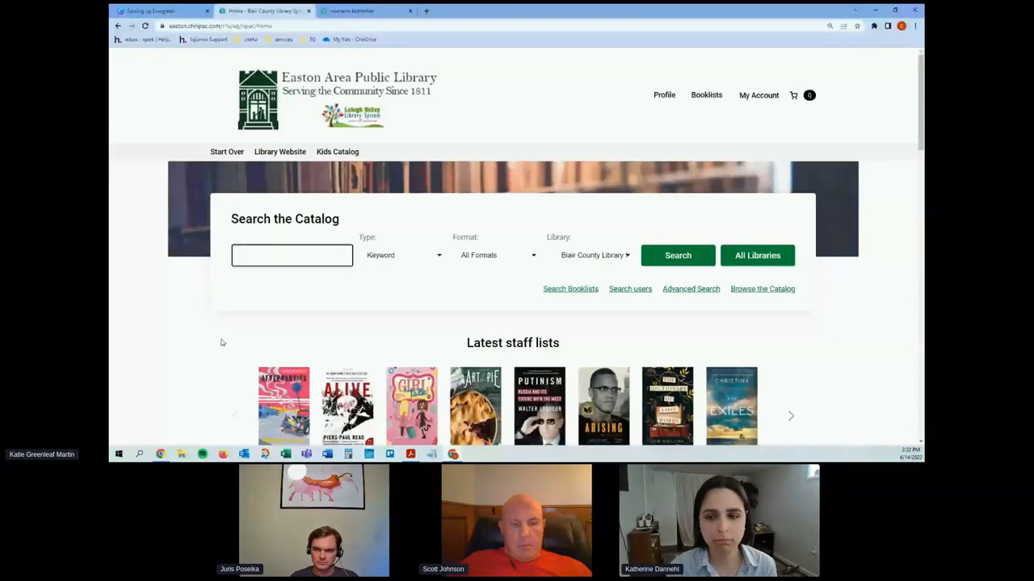
left_click(292, 255)
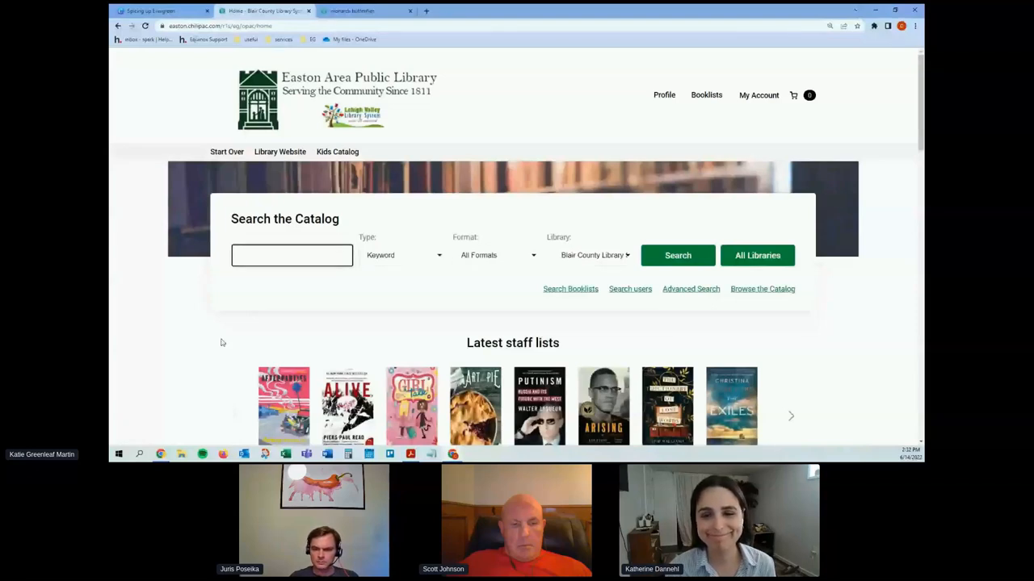
left_click(290, 255)
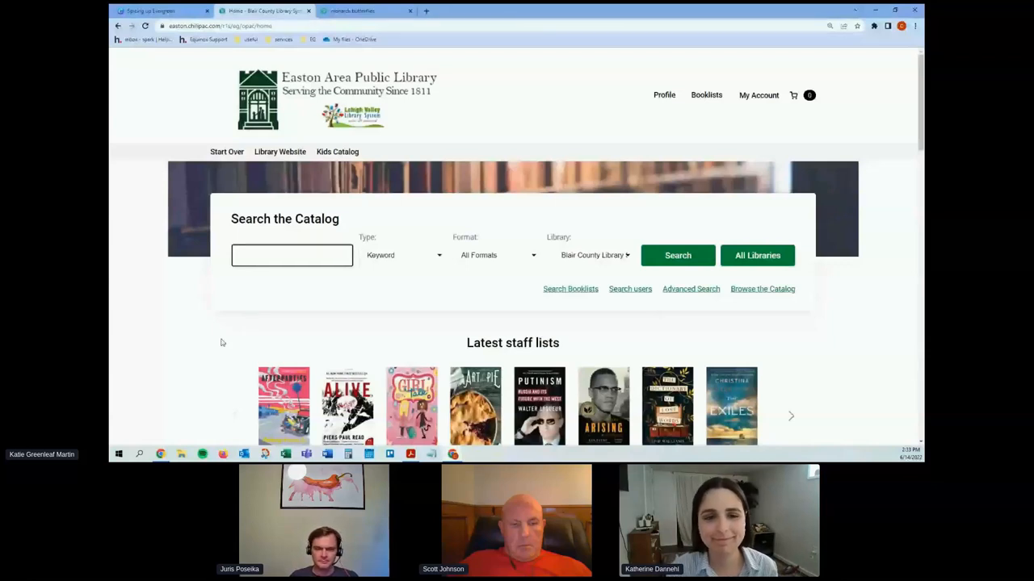
left_click(292, 255)
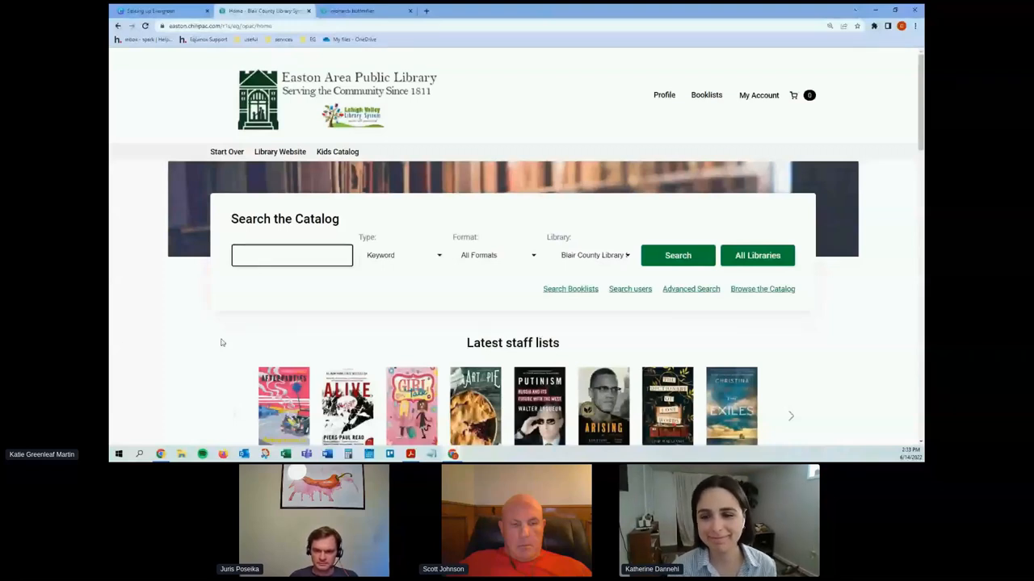
left_click(291, 255)
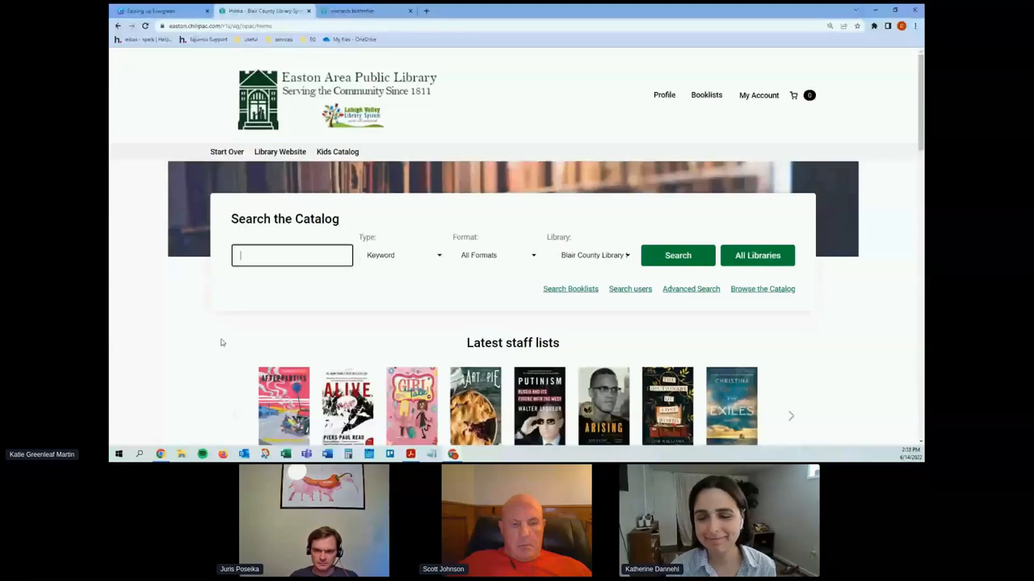